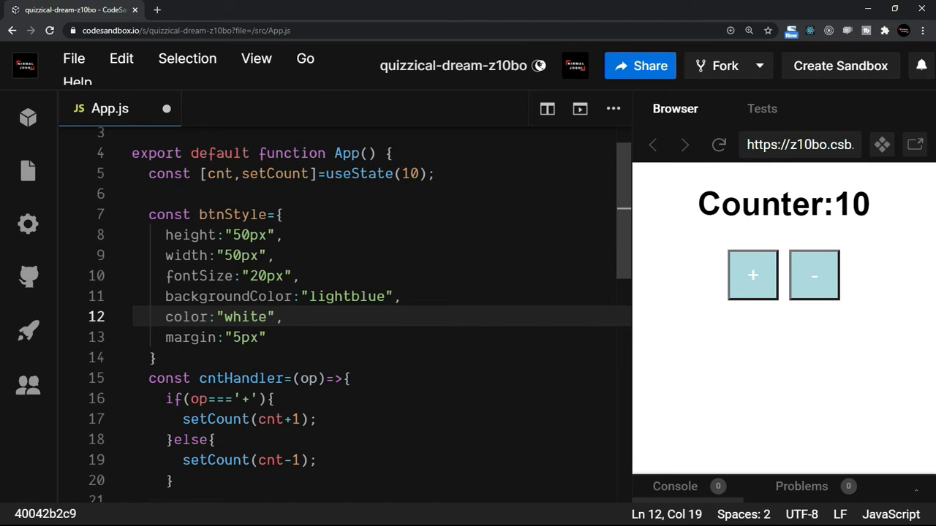
Declare const [mFlag,setFlag] = useState(true) below the count state in App.js
scroll("down", 3)
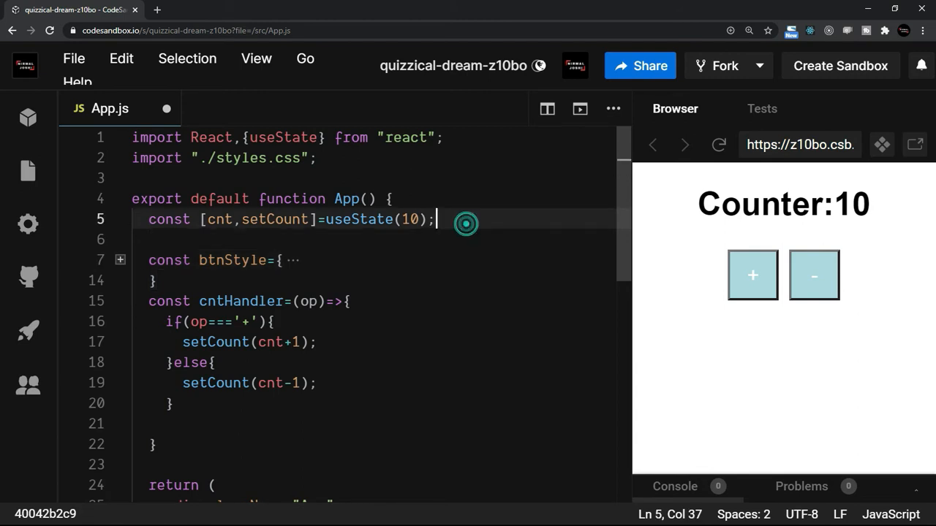
type("con")
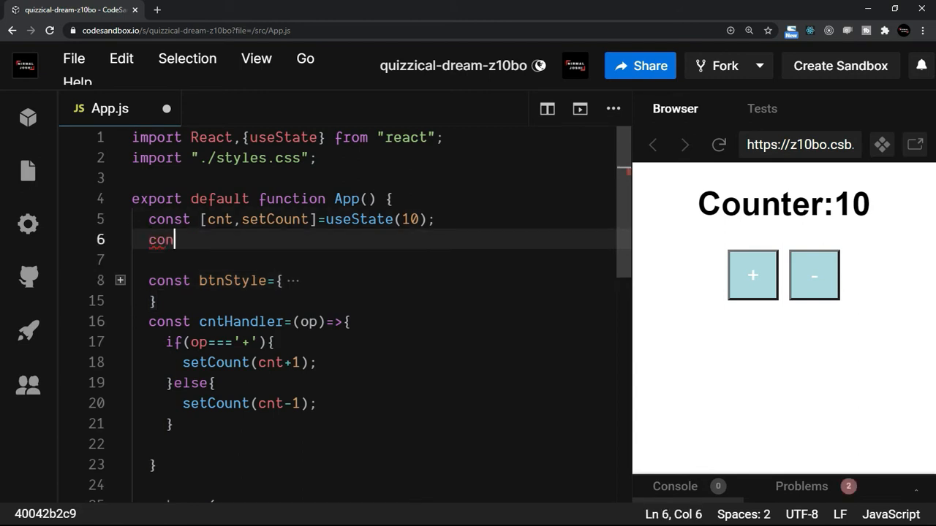
type("st []")
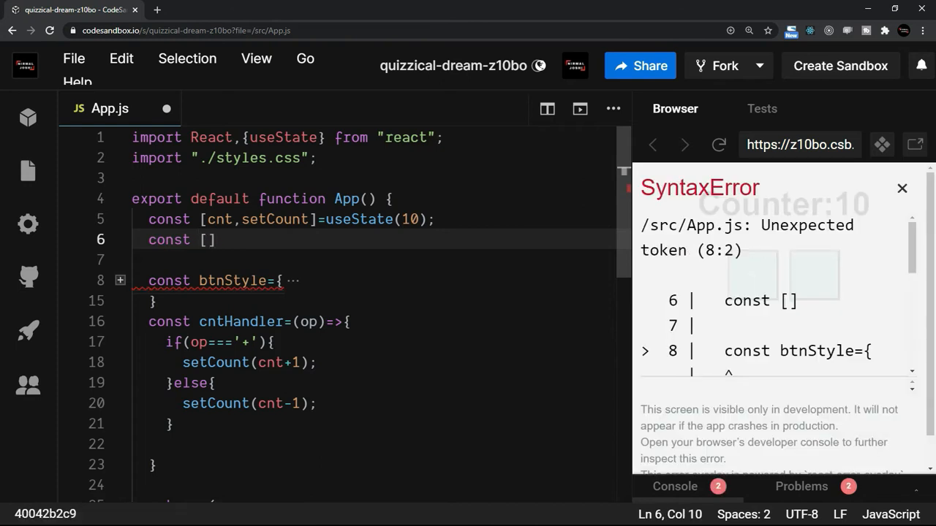
type("mF1")
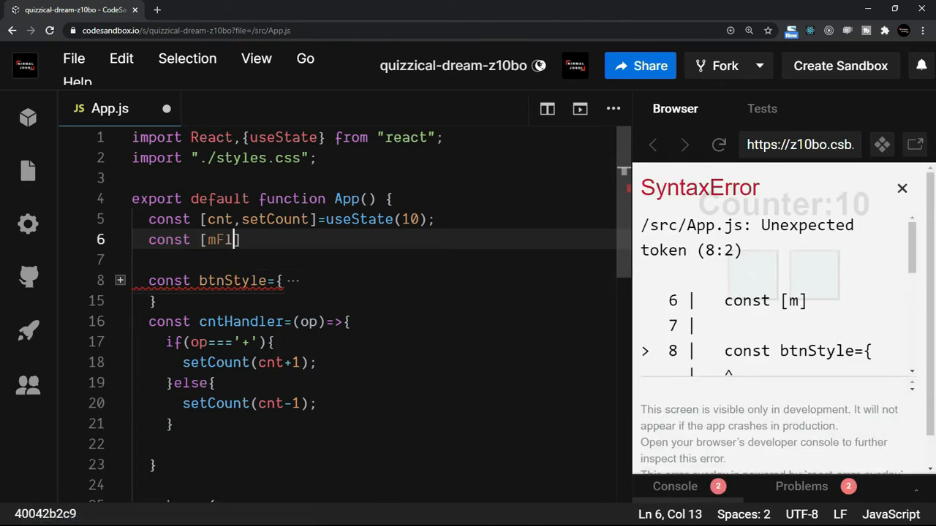
type("Flag,setM")
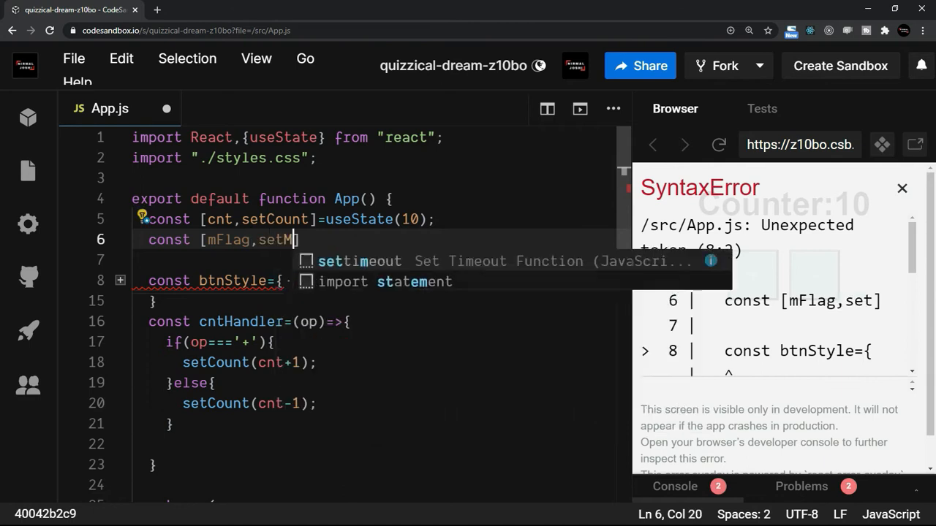
type("flag] = useState(")
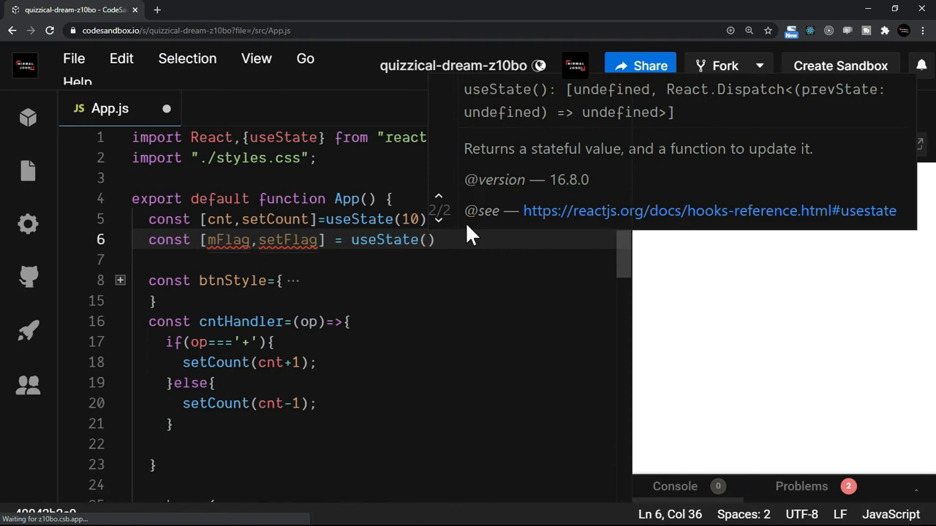
type("true")
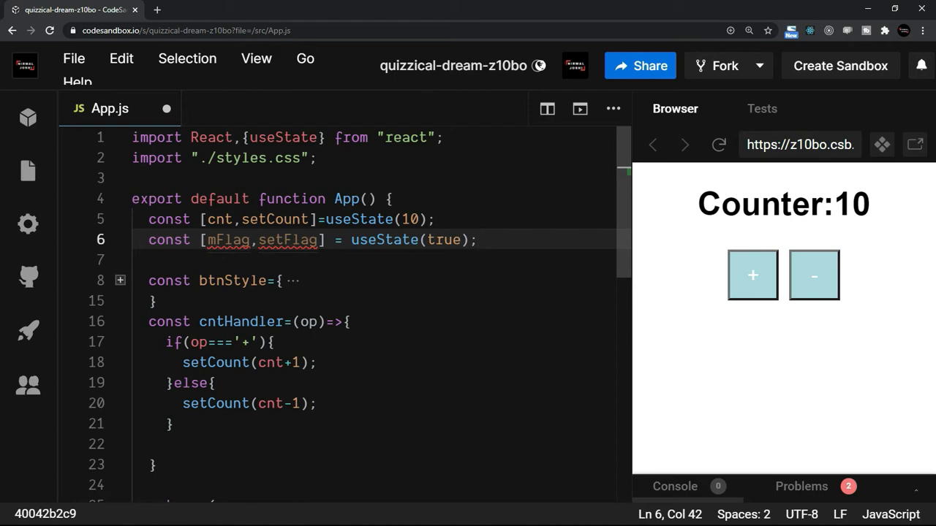
Render <h3>{mFlag.toString()}</h3> after the minus button and begin a new button element
scroll("down", 3)
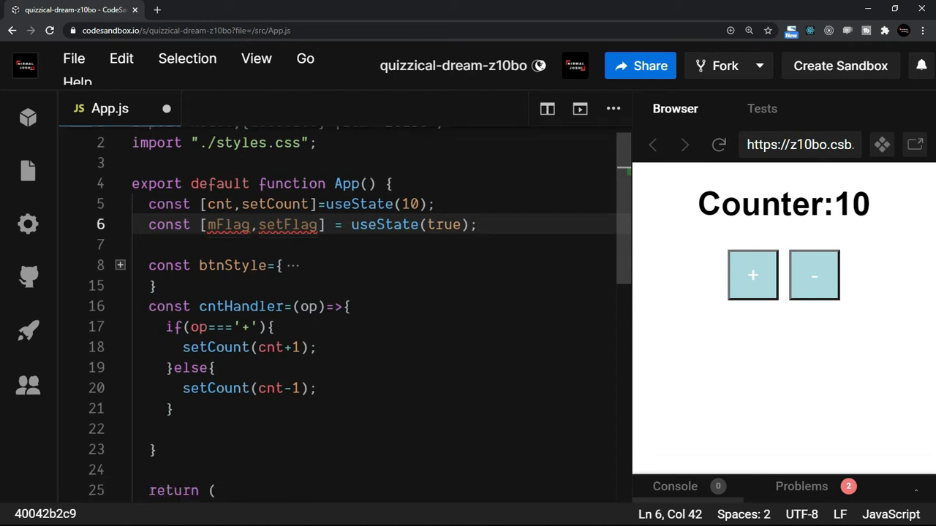
scroll("down", 3)
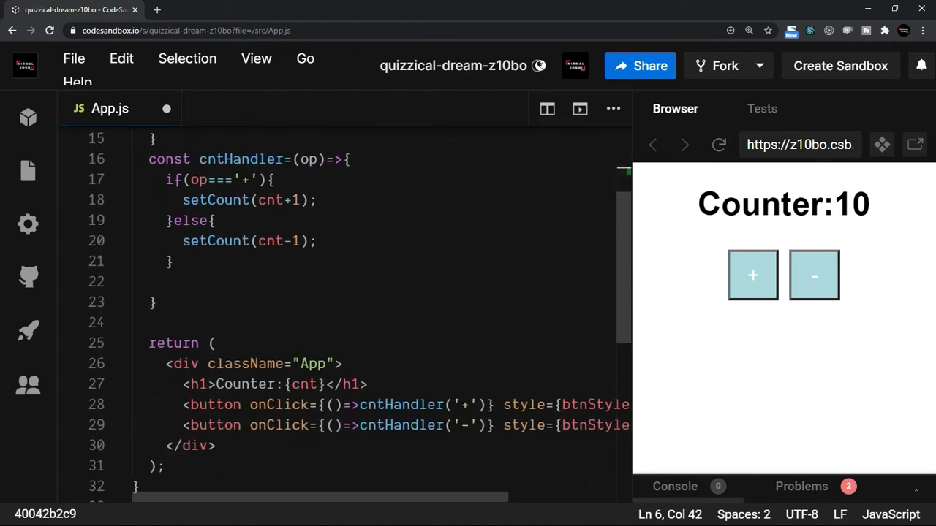
left_click(295, 425)
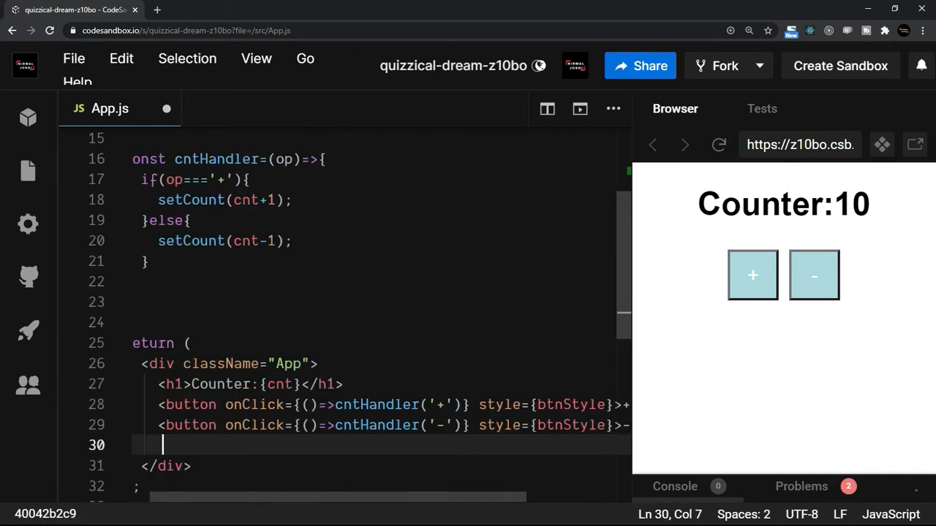
type("<h3>{}")
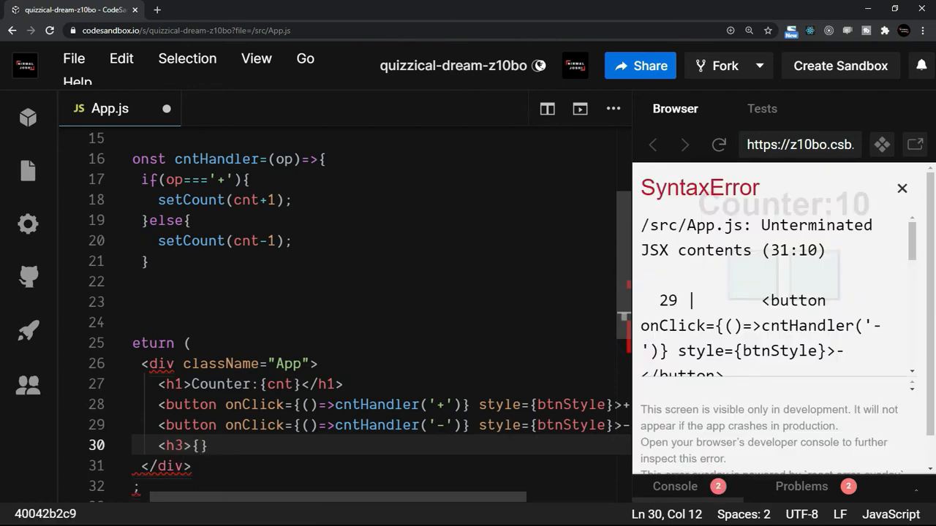
type("mFlag")
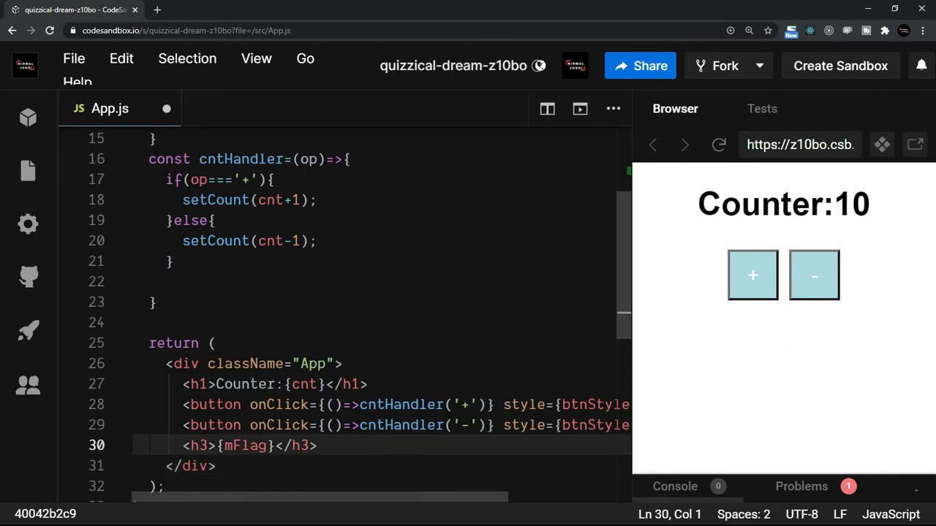
mouse_move(243, 445)
type(".toStri")
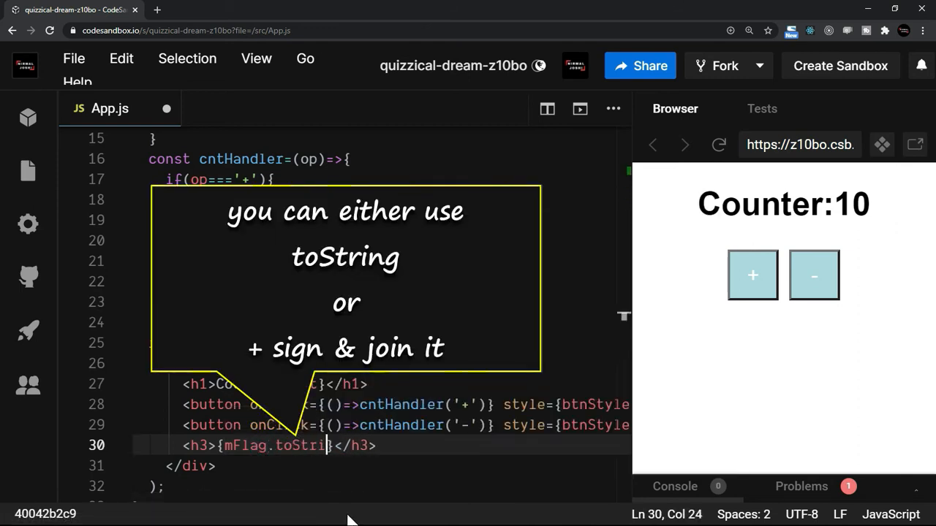
type("()")
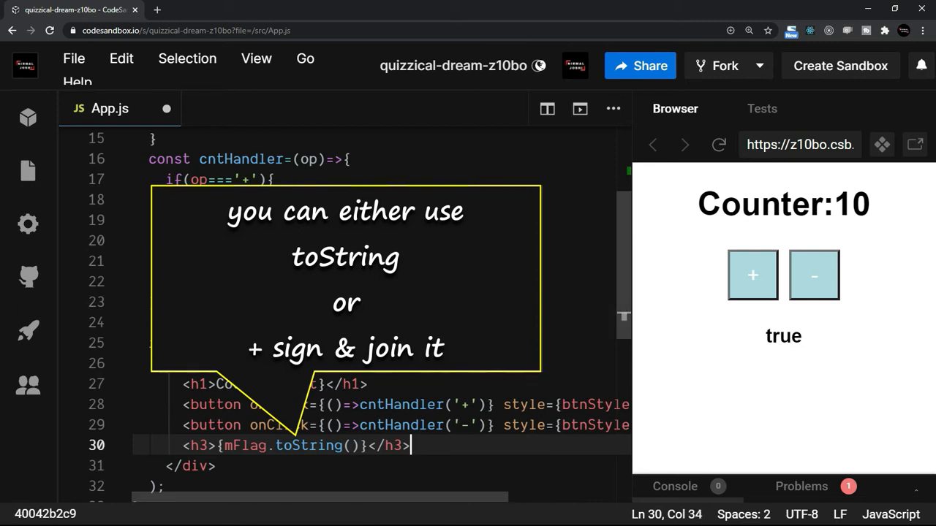
type("butto")
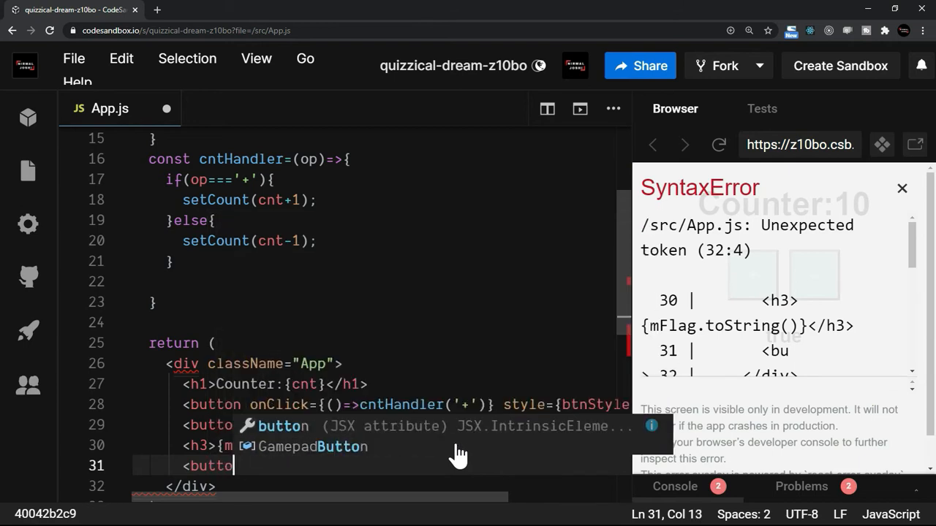
Complete the button markup with the label Toggle and its closing tag
type(">")
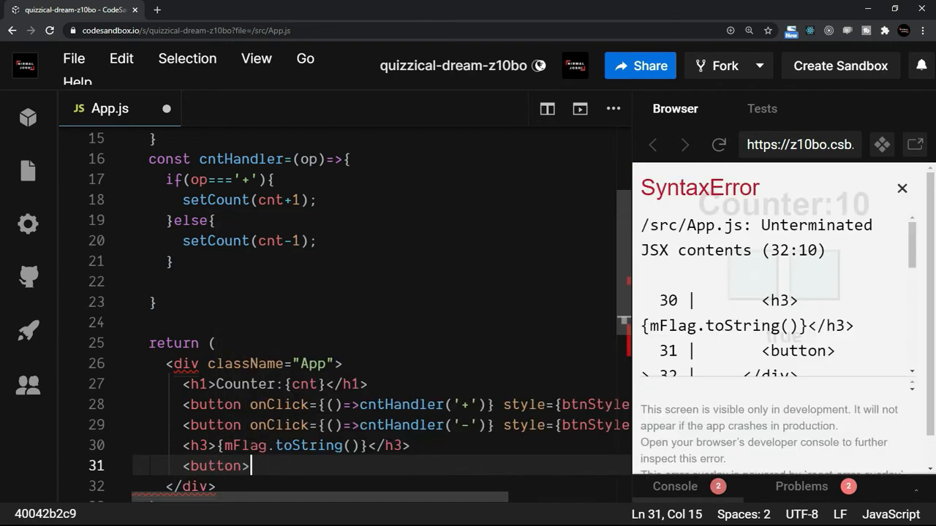
type("Togg")
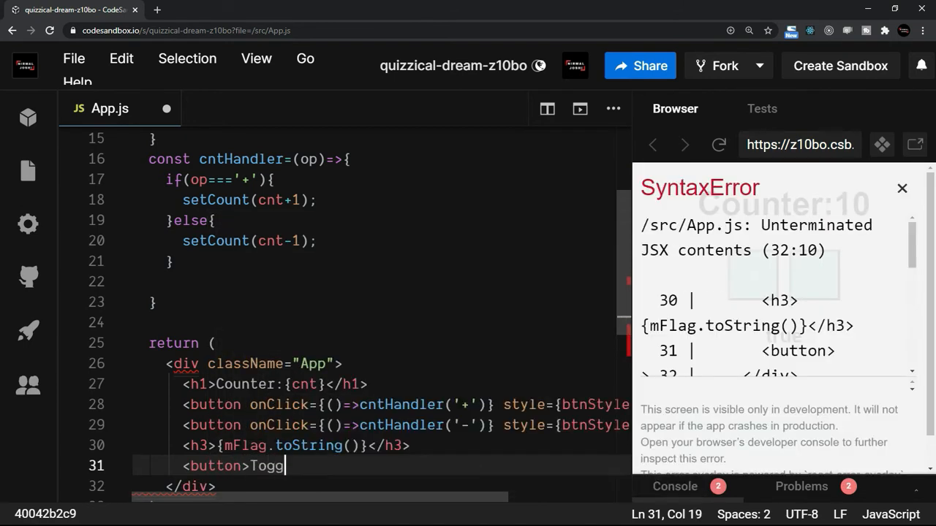
type("le</")
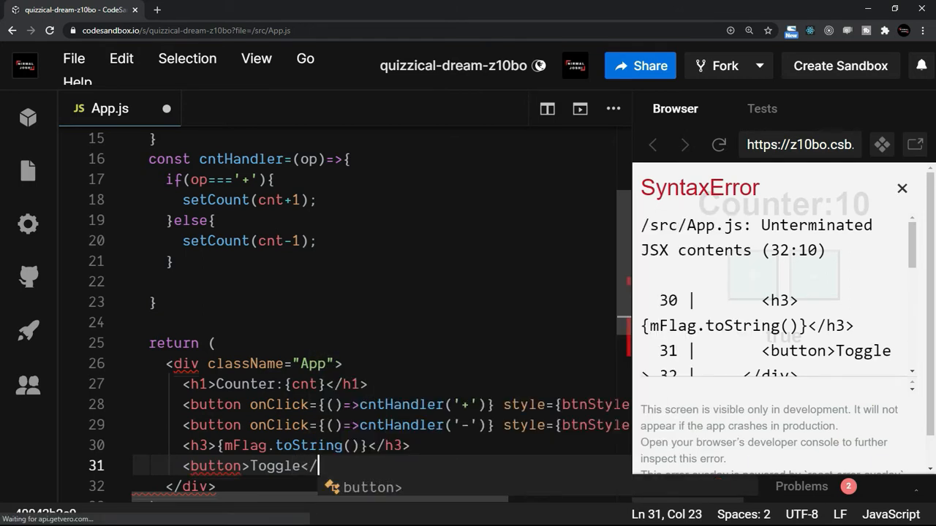
key("Tab")
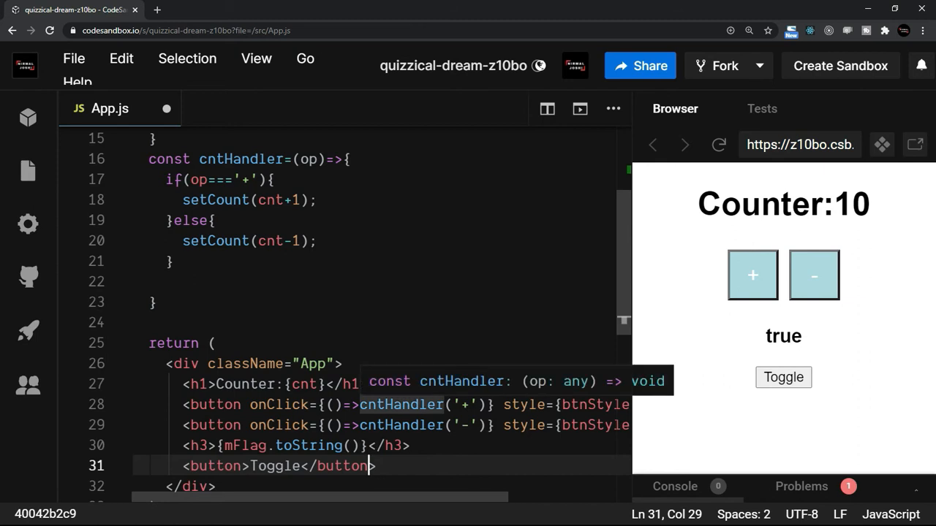
mouse_move(366, 465)
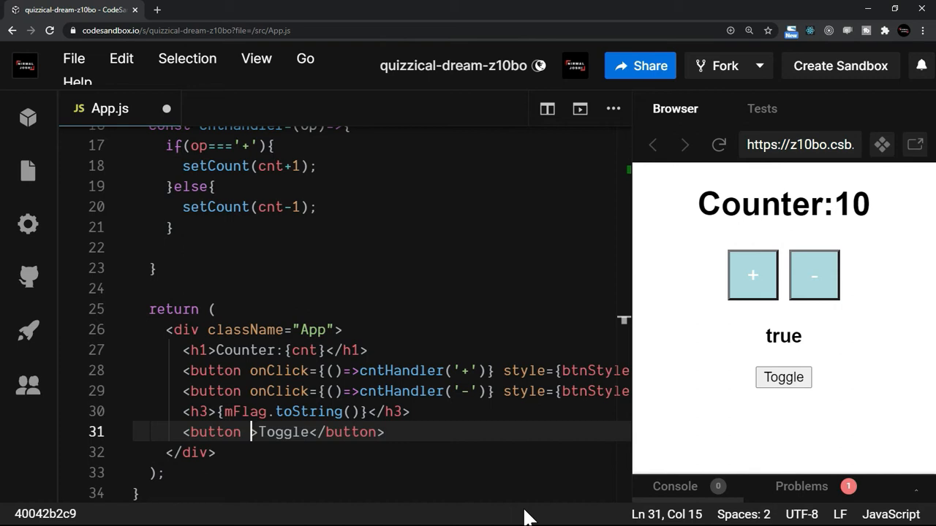
Give the Toggle button onClick={()=>setFlag(!mFlag)} so it inverts the flag
type("on")
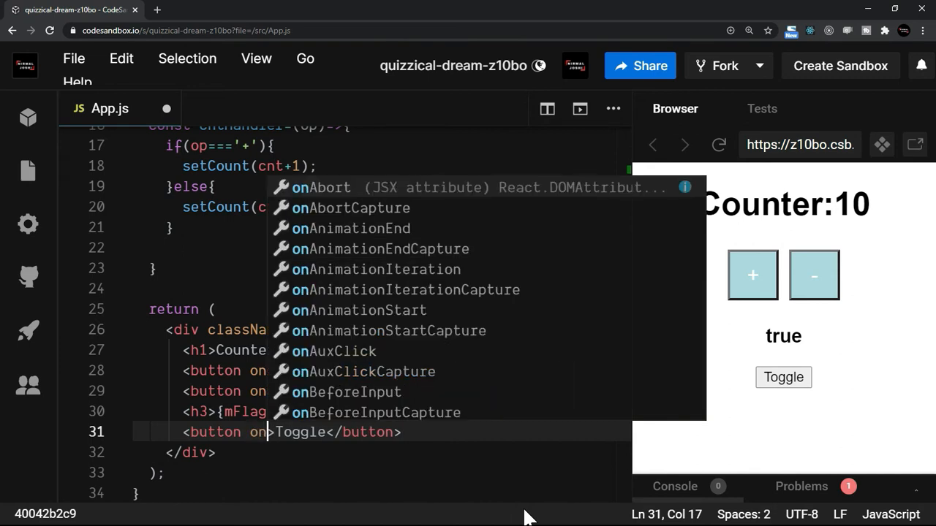
type("Cl")
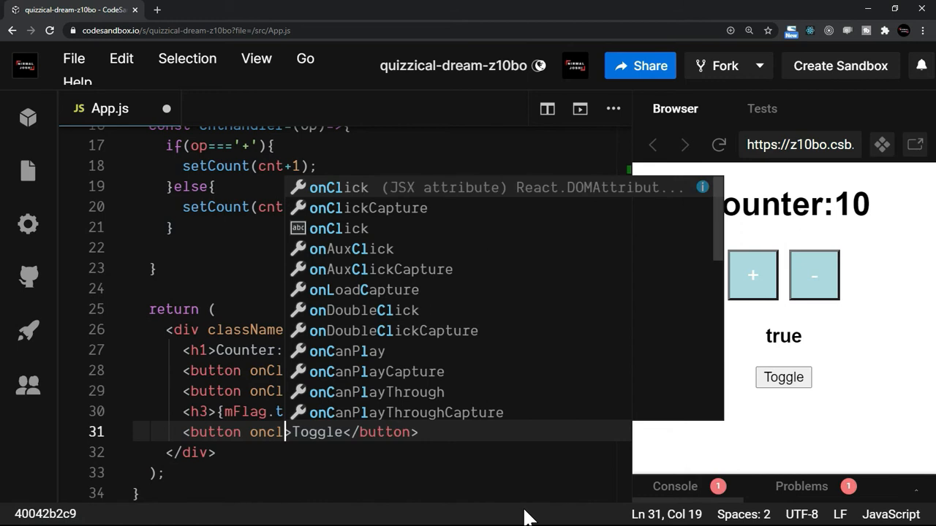
key("Enter")
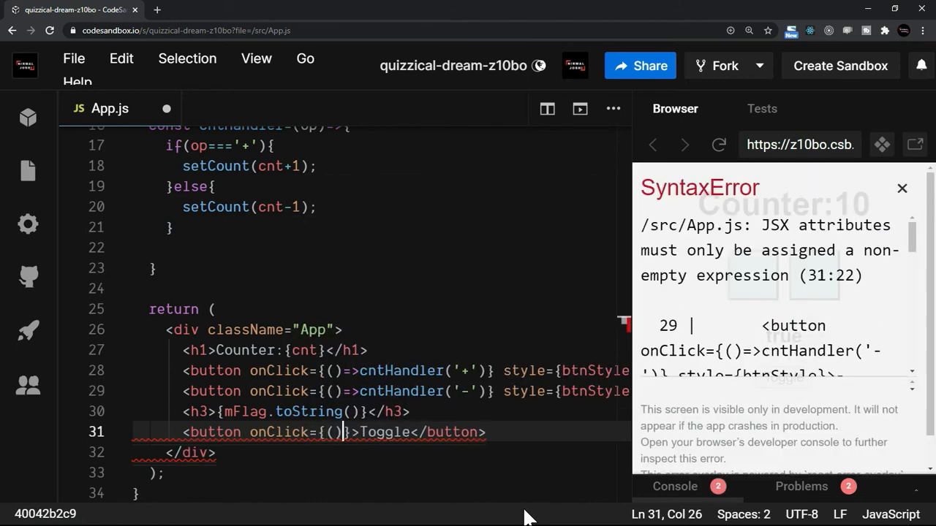
type("setFlag(")
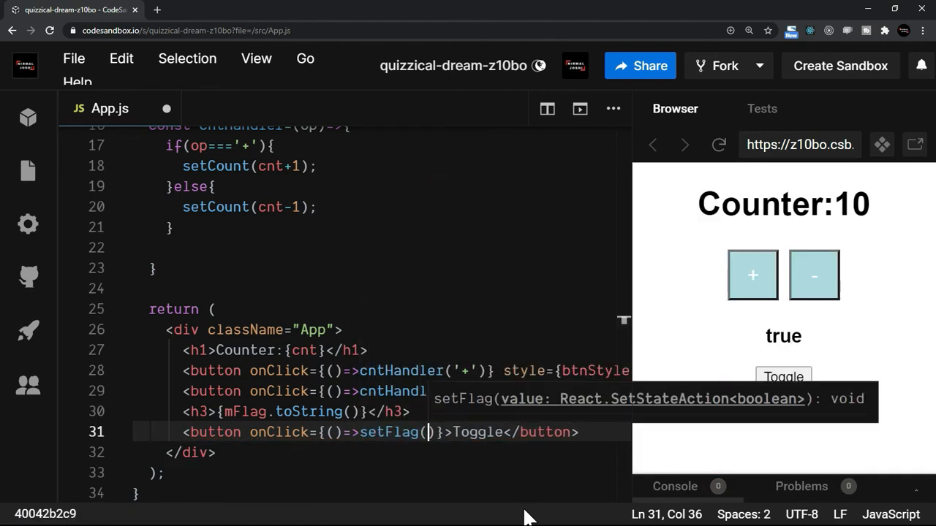
type("mFl")
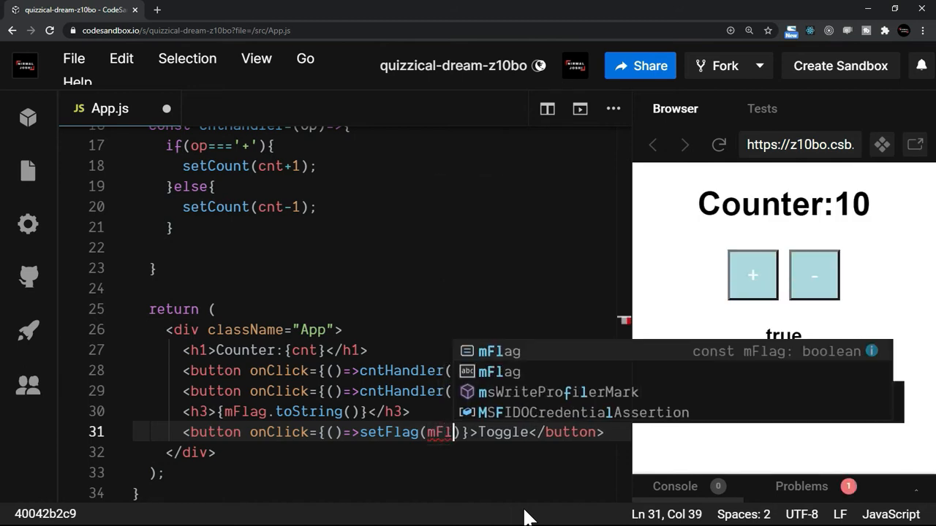
type("!")
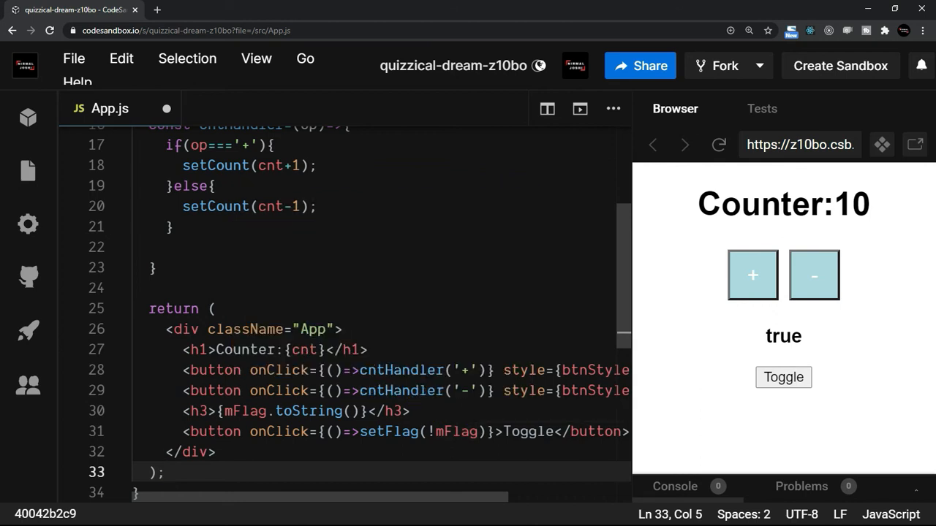
mouse_move(387, 433)
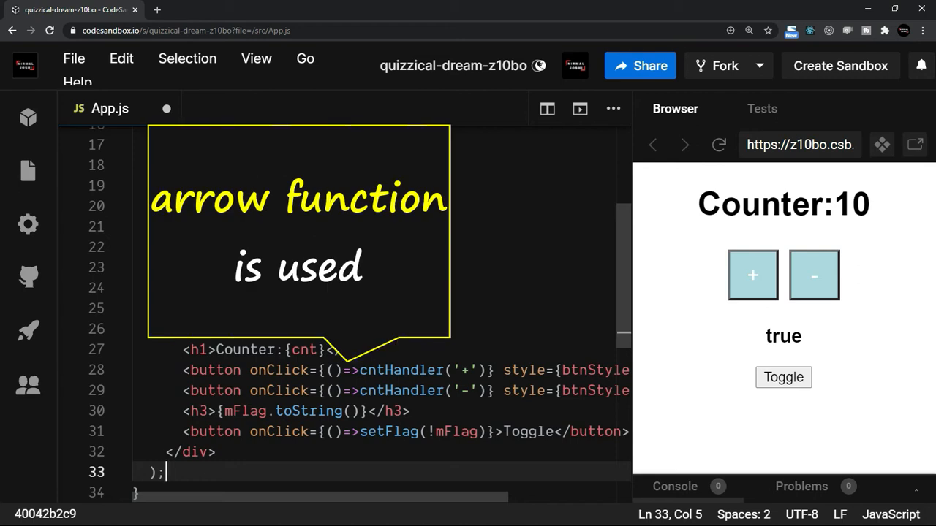
double_click(401, 370)
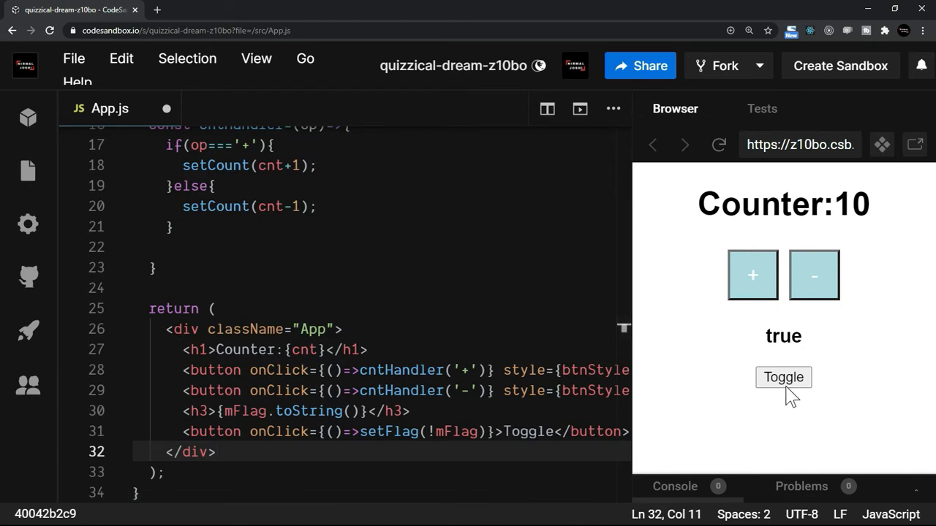
Test Toggle in the preview four times, flipping the flag false/true/false/true
left_click(783, 377)
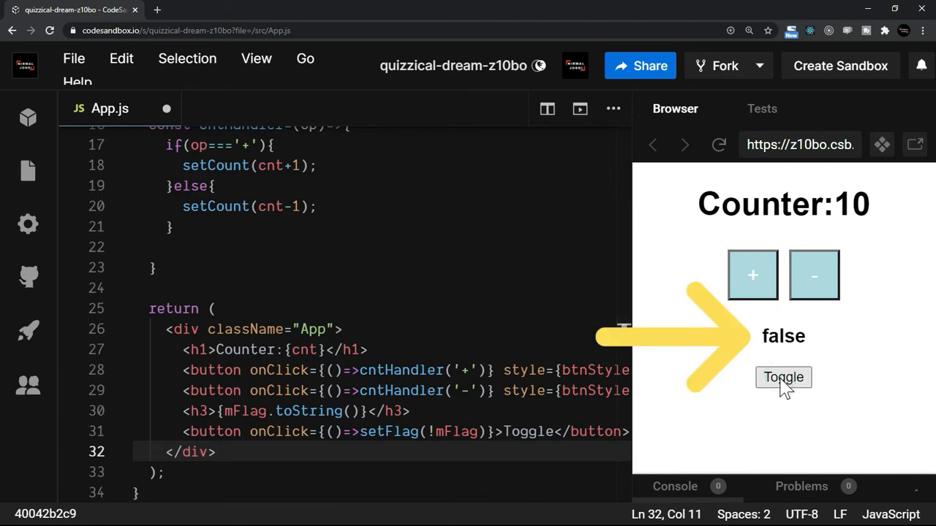
left_click(783, 378)
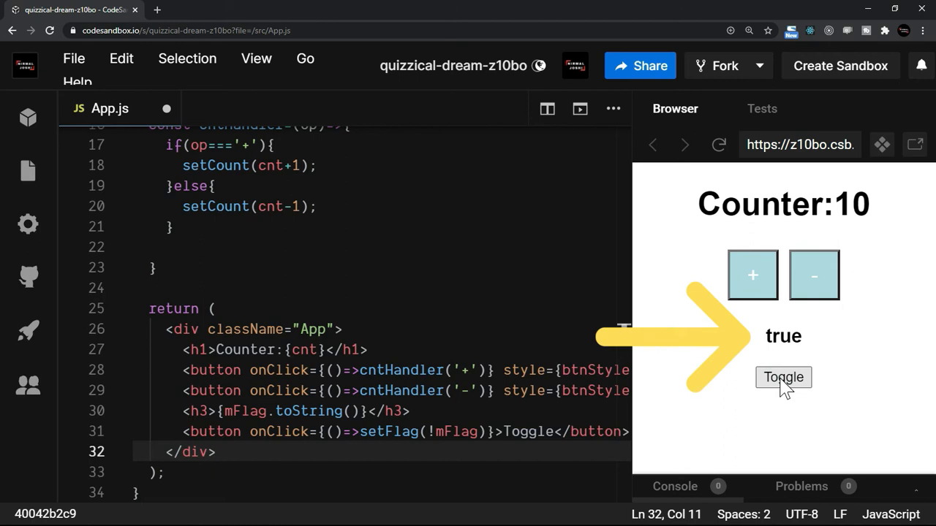
left_click(783, 377)
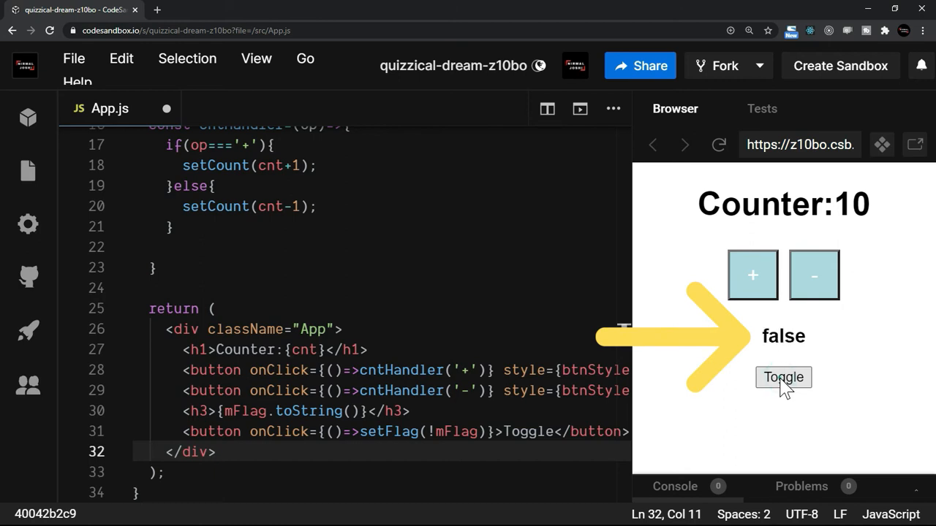
left_click(783, 377)
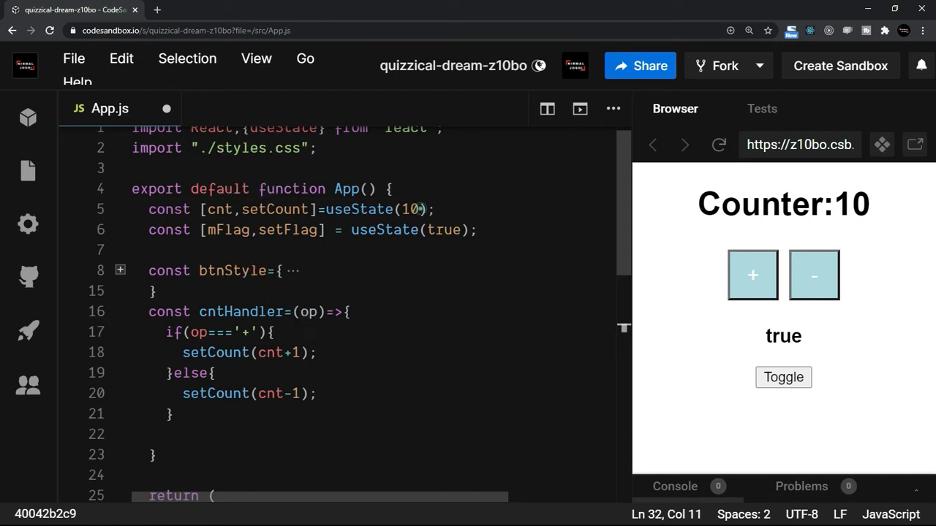
Change the count state to useState({cnt:0, mFlag:true}) named sObj and remove the separate flag state
type("{}")
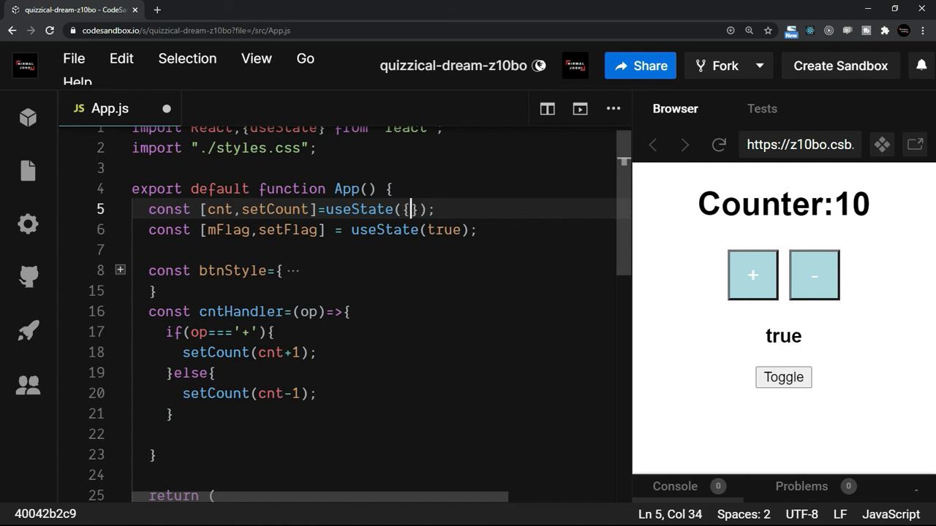
key("Enter")
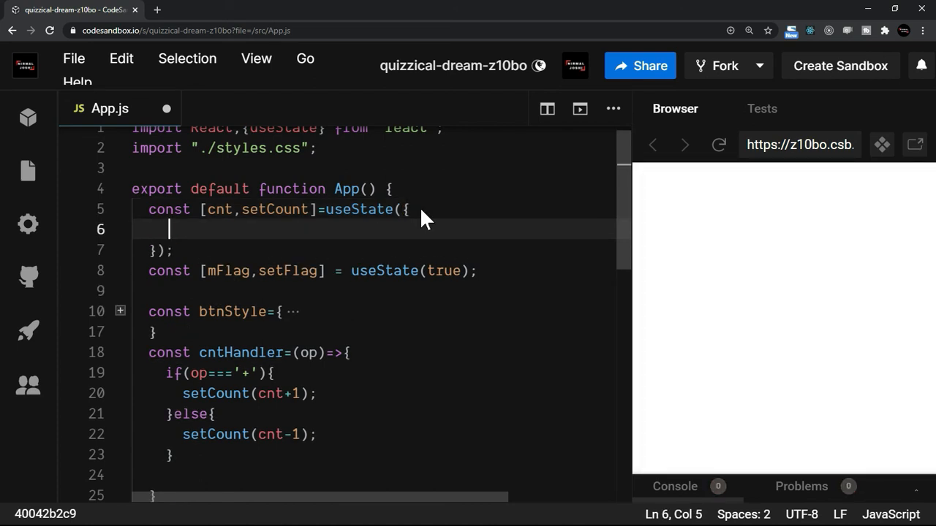
type("cnt:")
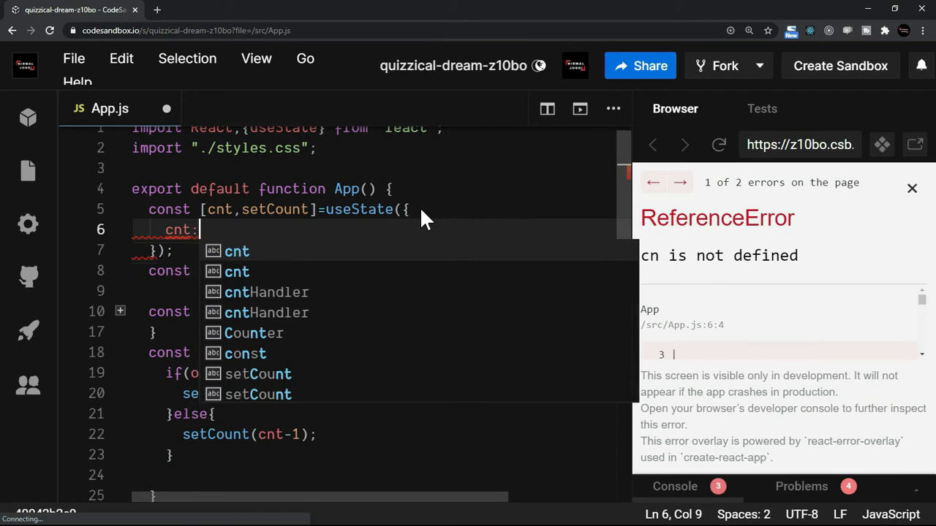
type("0,")
type("m")
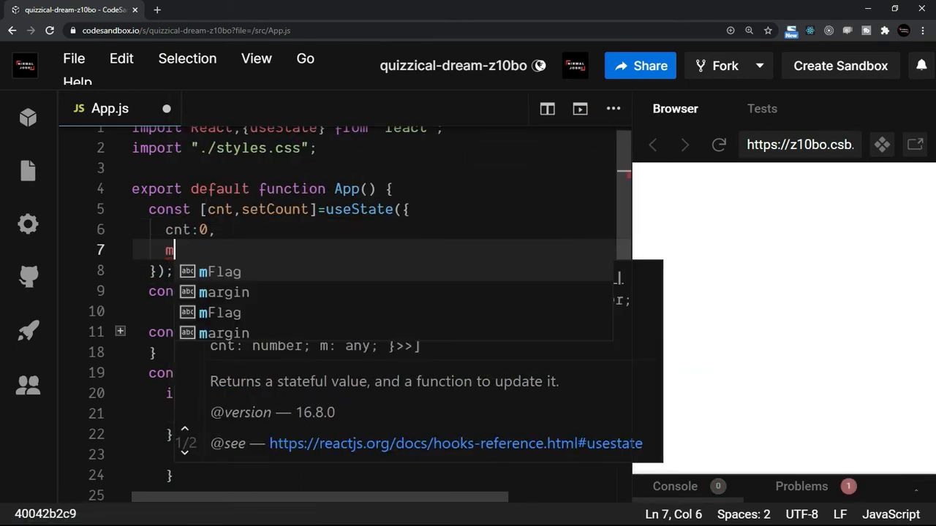
type("Flag:")
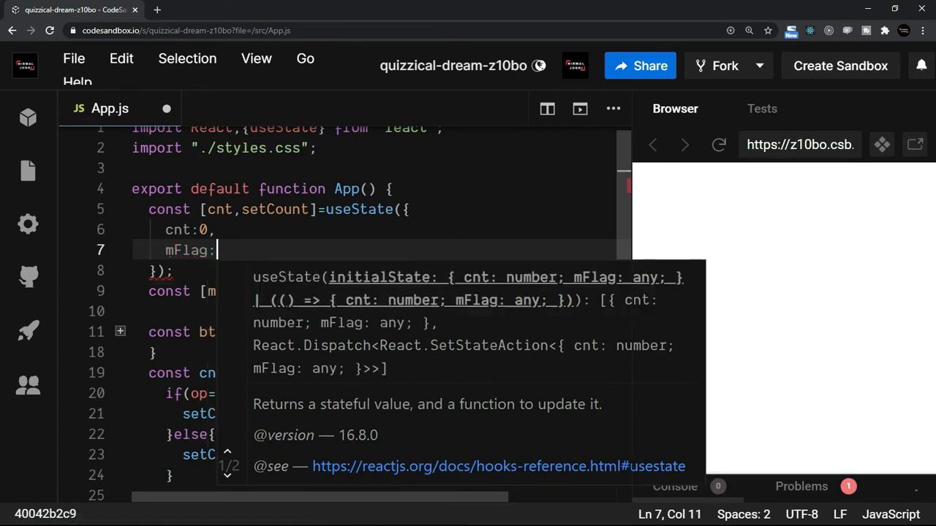
type("true")
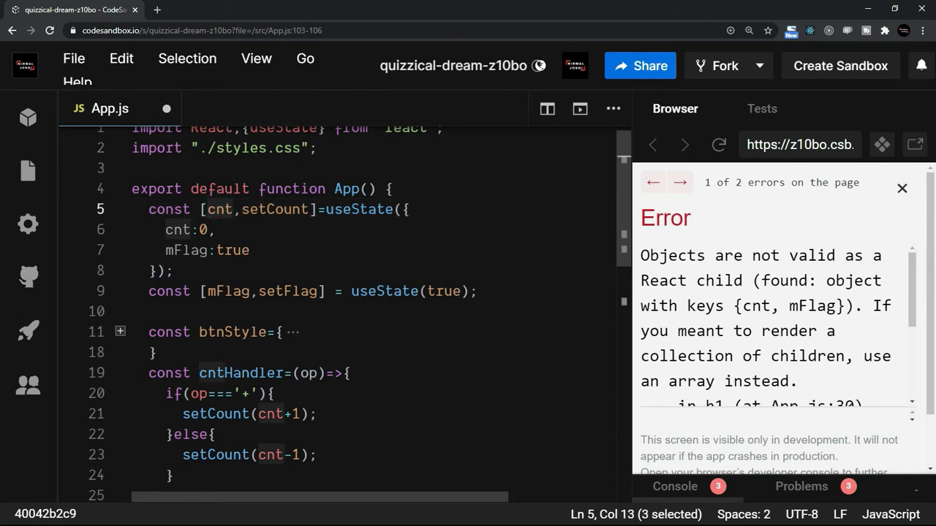
type("s0")
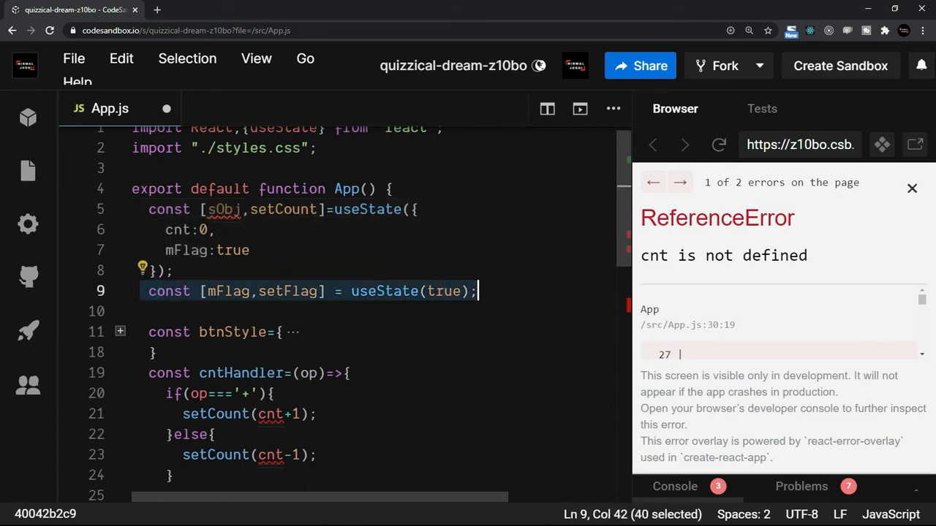
key("Delete")
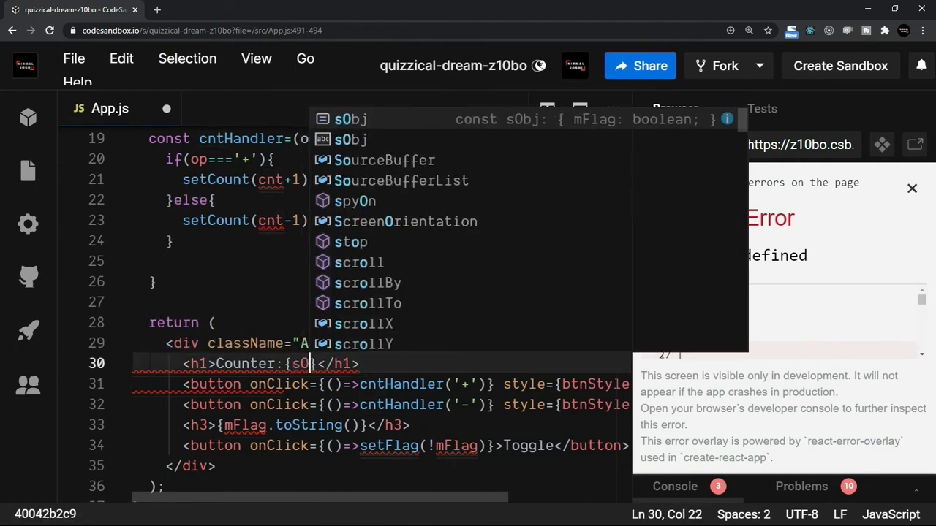
Make the headings read {sObj.cnt} and {sObj.mFlag.toString()}
type(".cnt")
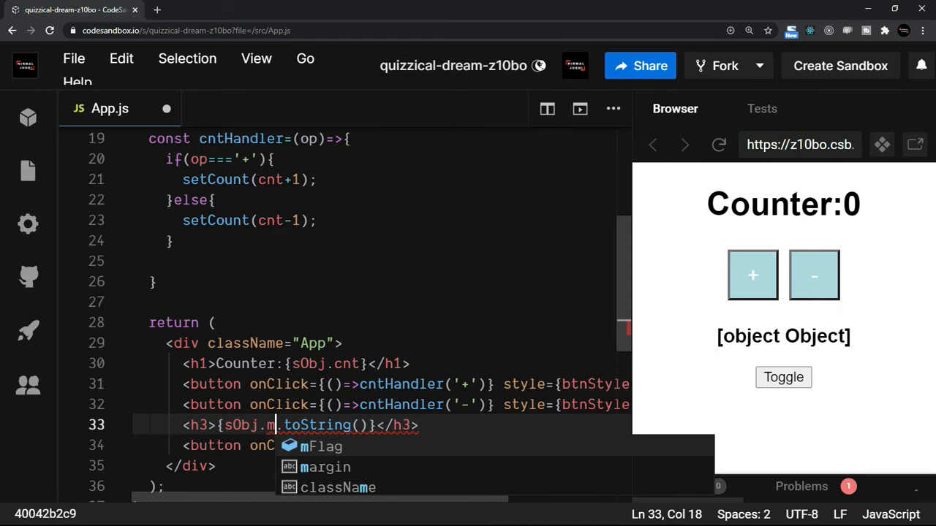
left_click(317, 447)
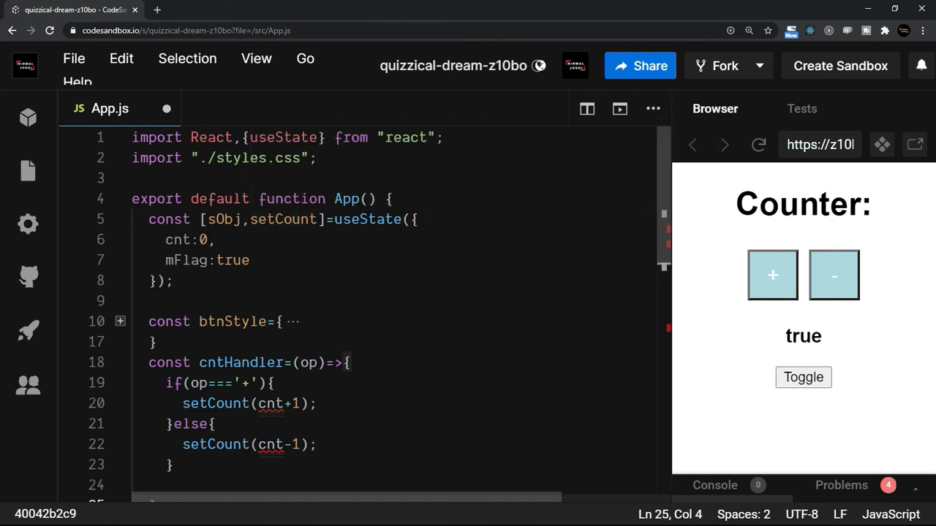
mouse_move(283, 220)
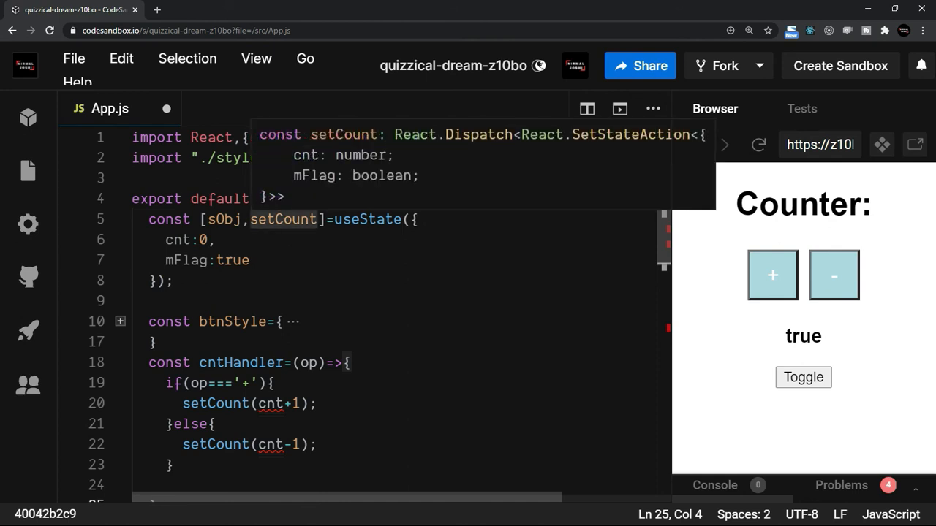
In cntHandler add let tC = sObj.cnt; to copy the count locally
scroll("down", 3)
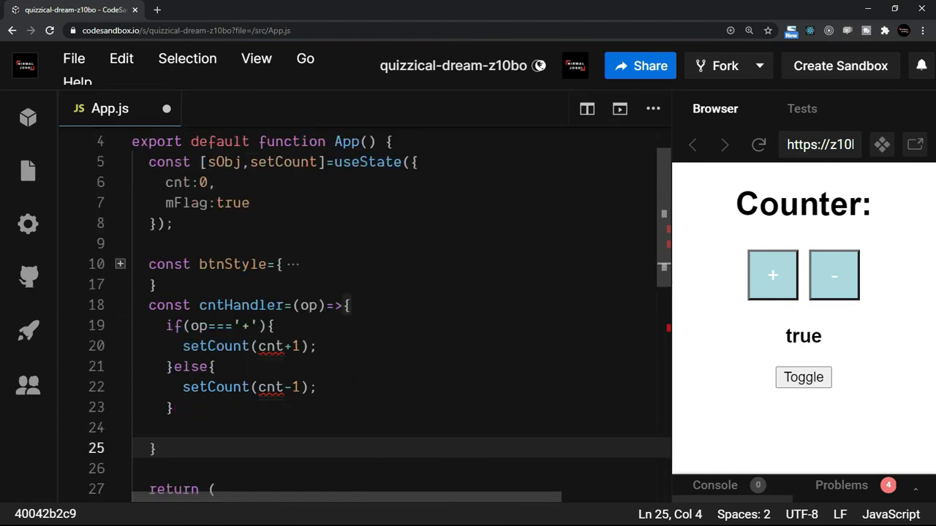
mouse_move(270, 346)
type("{")
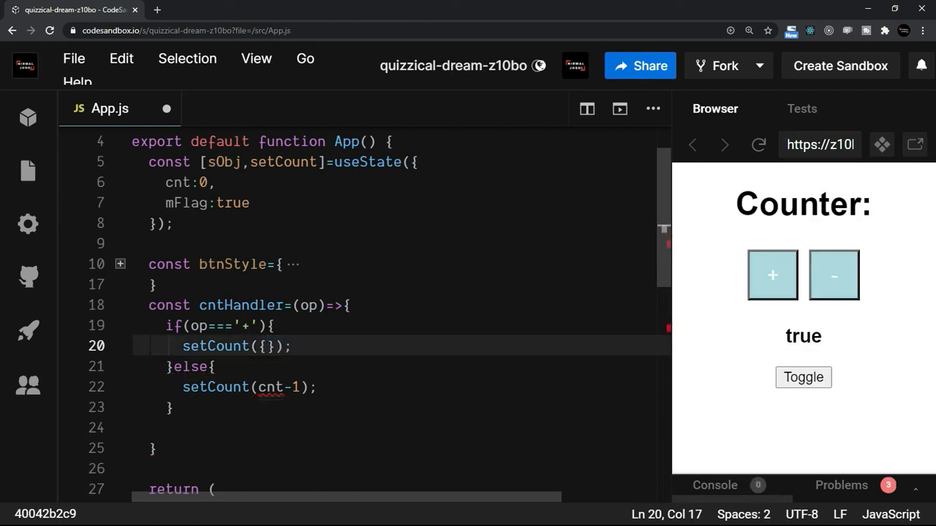
type("cnt:")
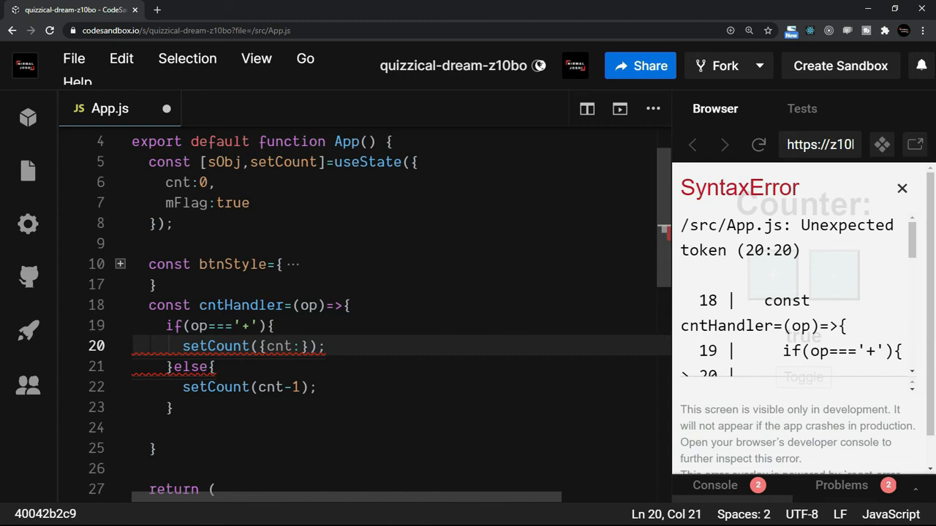
type("so")
type("let tC")
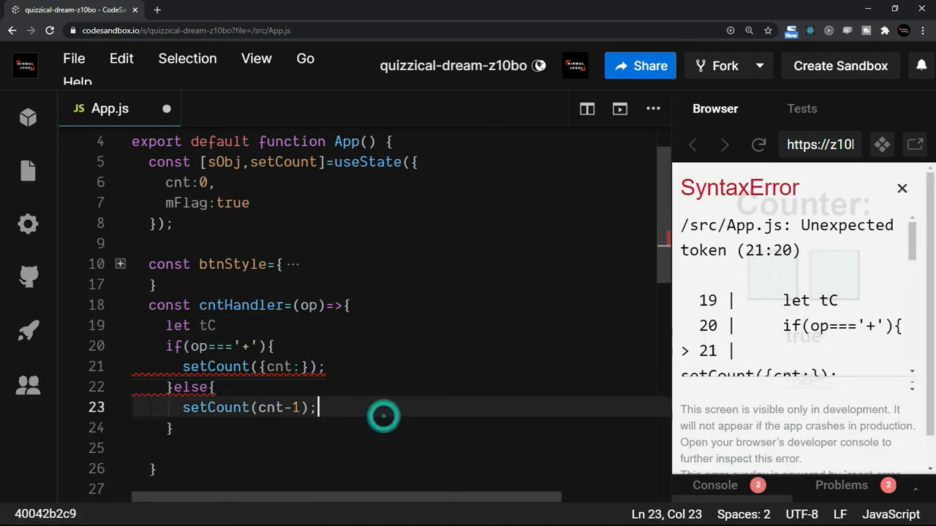
type("=so")
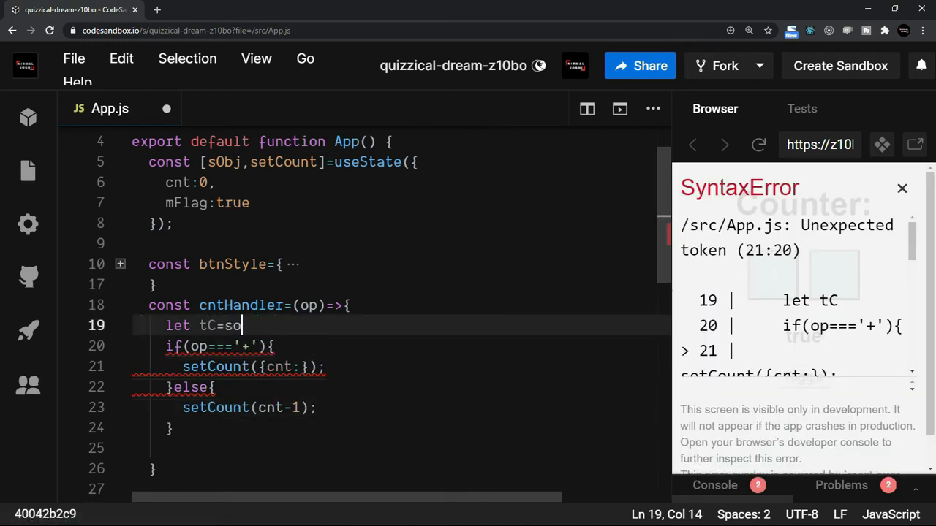
type("bj.c")
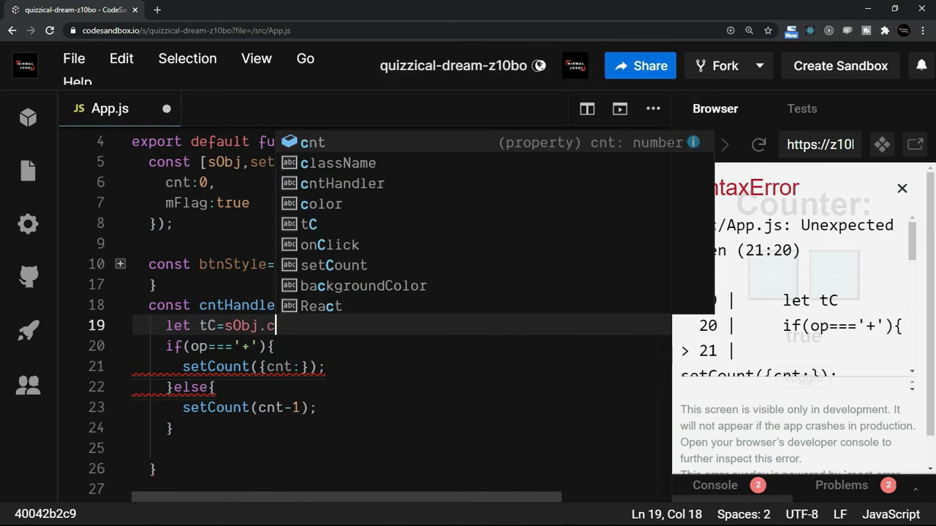
type("nt;")
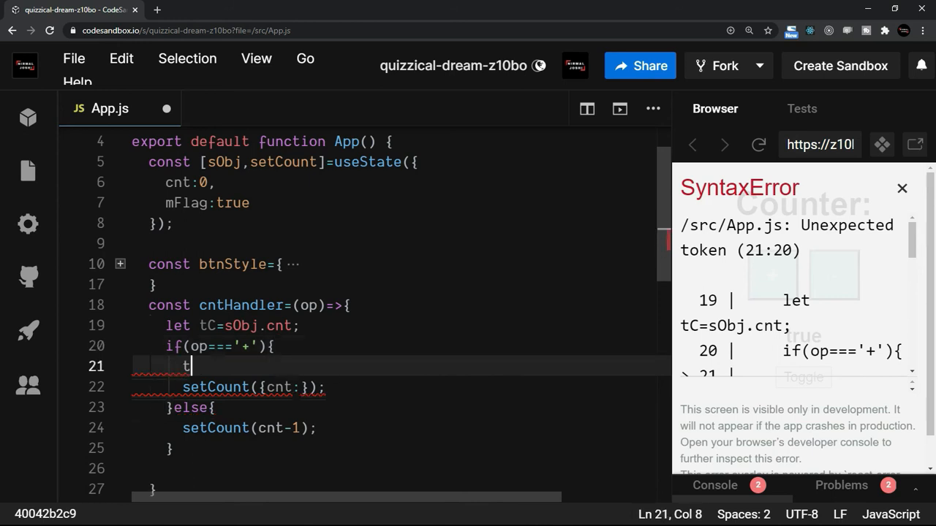
Use tC++ and tC-- in the branches and pass {cnt:tC} to setCount
type("C+")
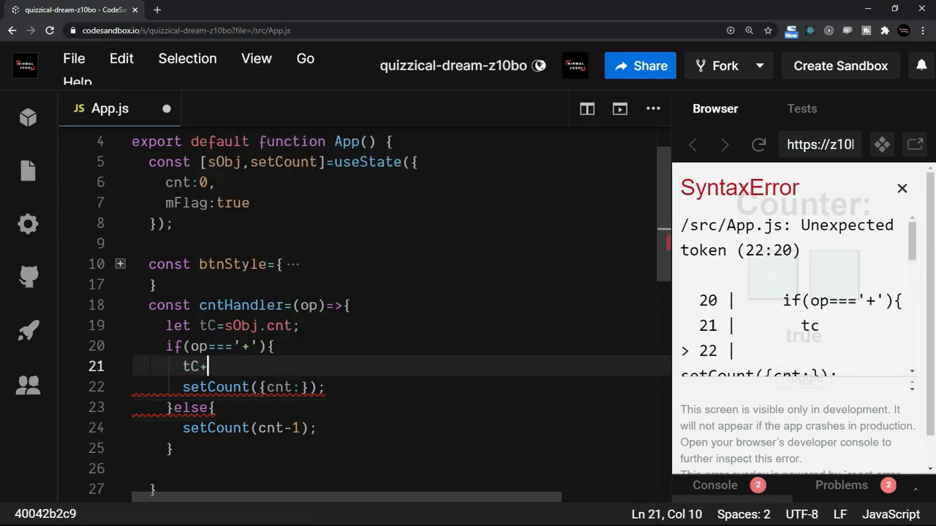
type("++")
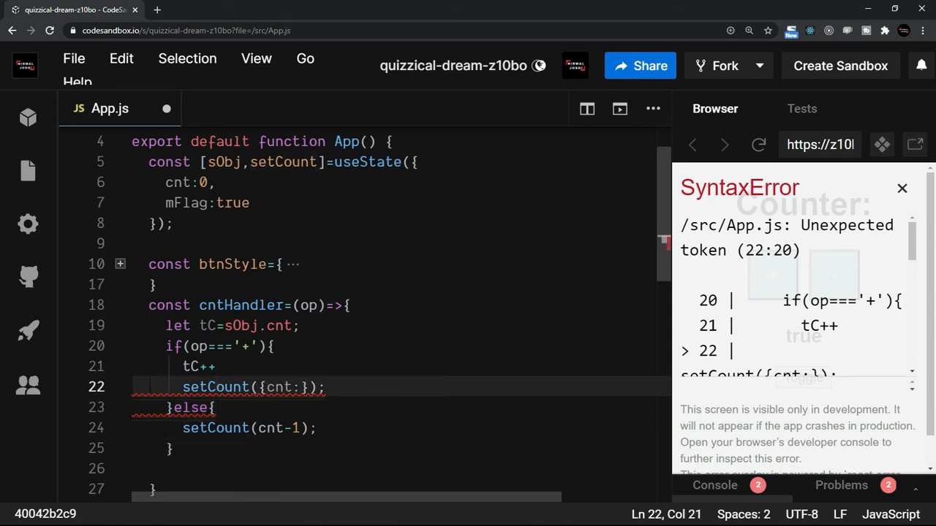
type("tC")
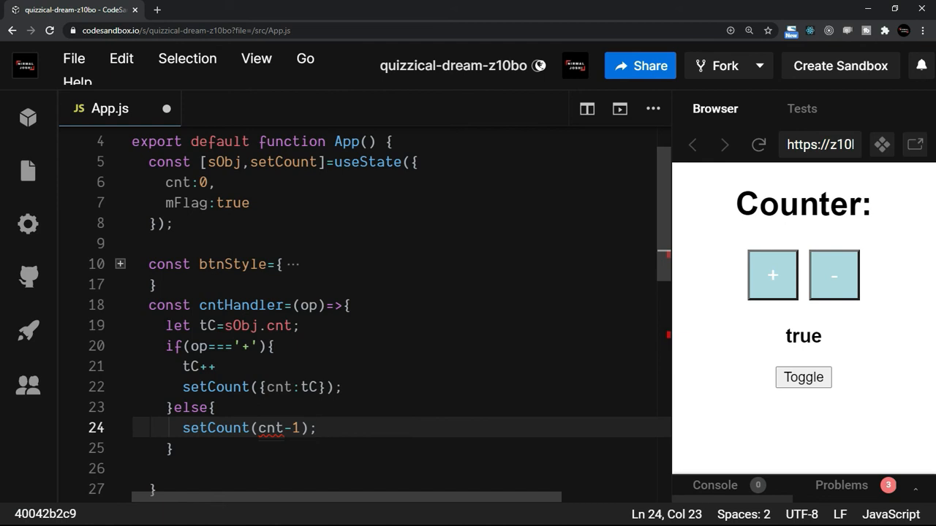
left_click(217, 407)
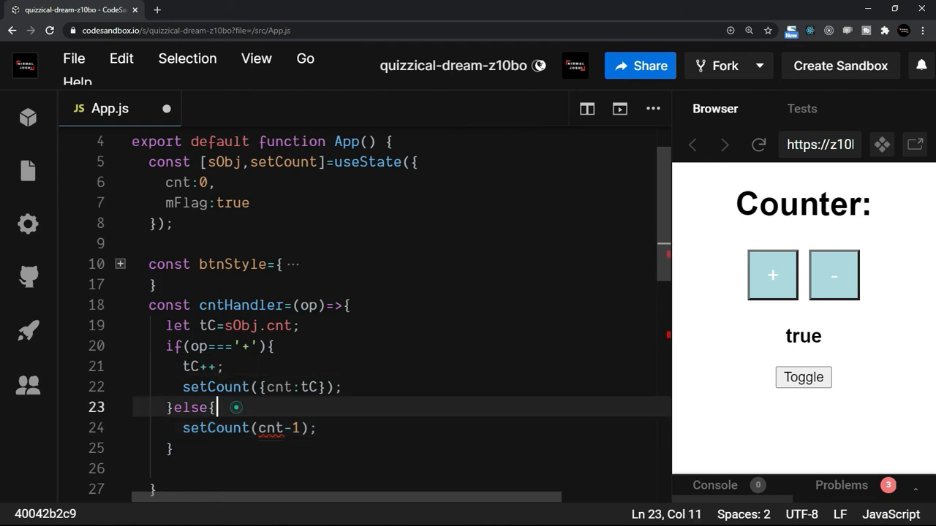
type("tc")
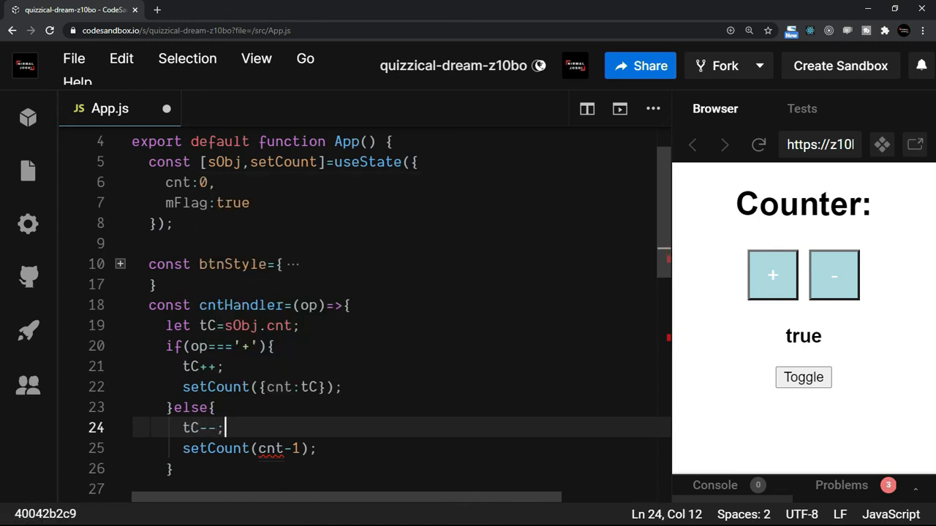
double_click(274, 449)
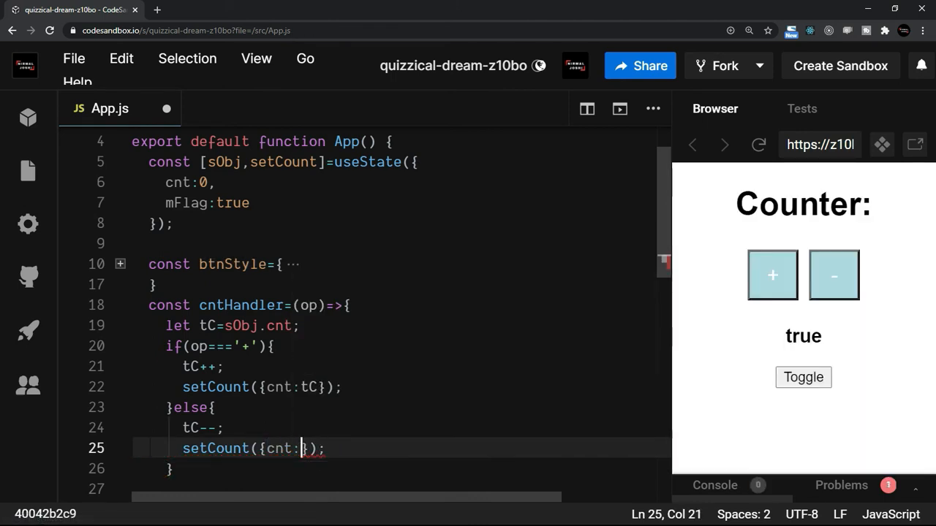
type("tC")
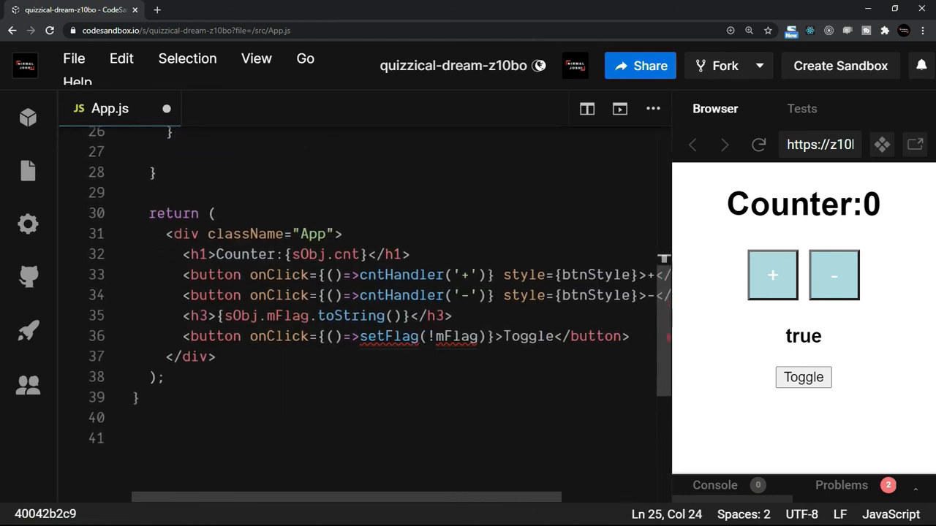
mouse_move(389, 337)
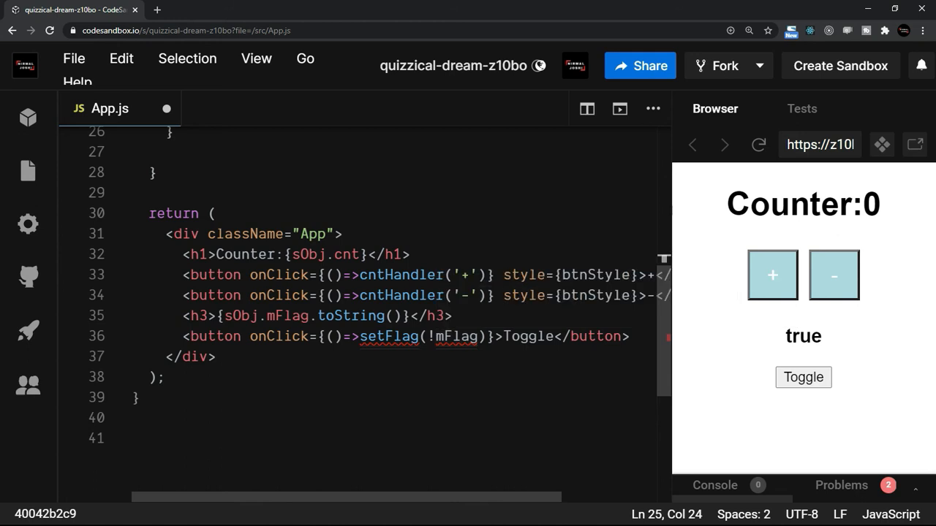
mouse_move(389, 336)
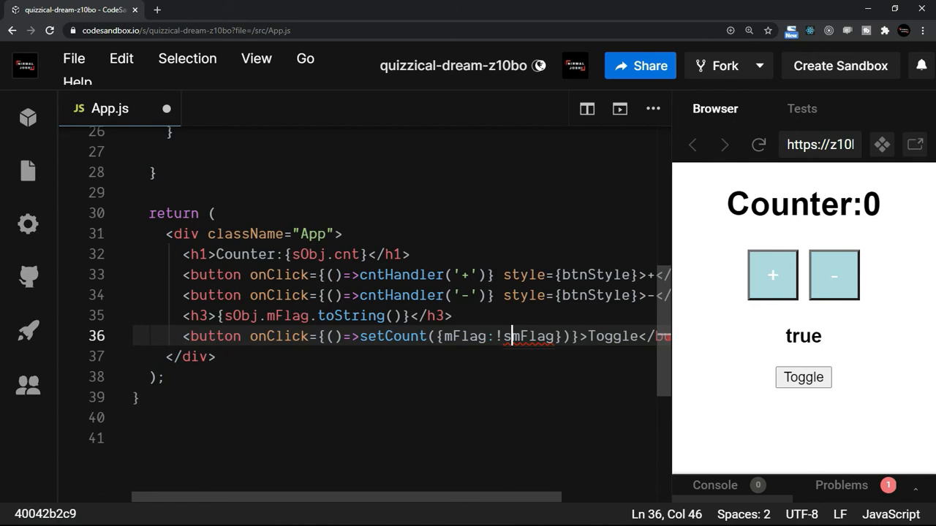
Make Toggle call setCount({mFlag:!sObj.mFlag}) and test it, seeing the counter number vanish
type("sObj.")
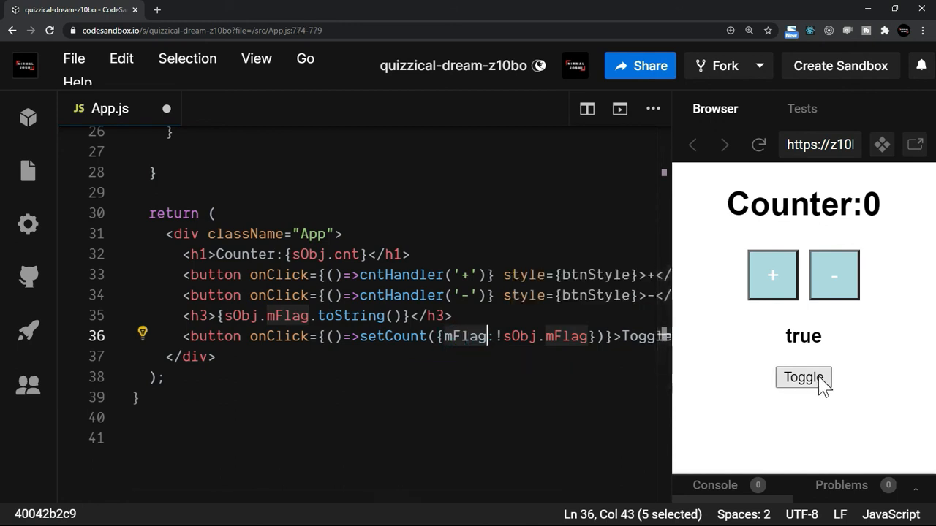
left_click(804, 377)
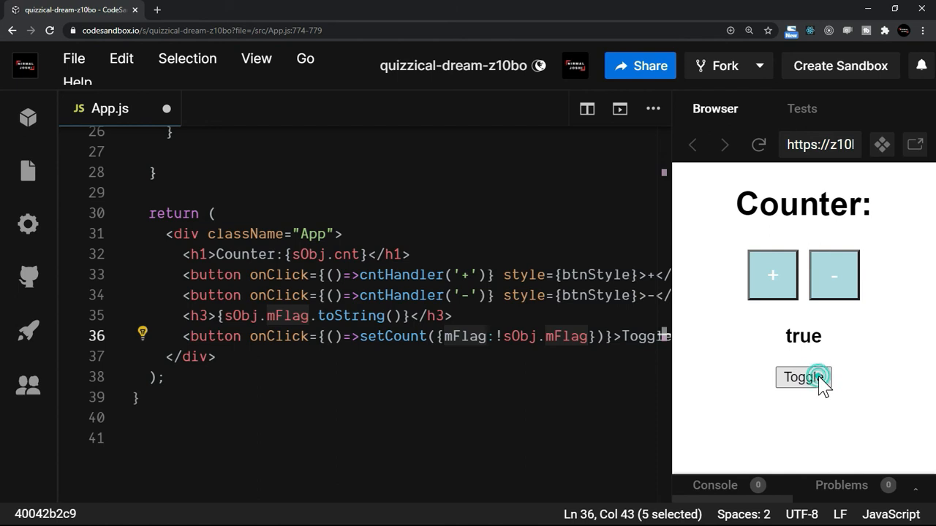
left_click(803, 377)
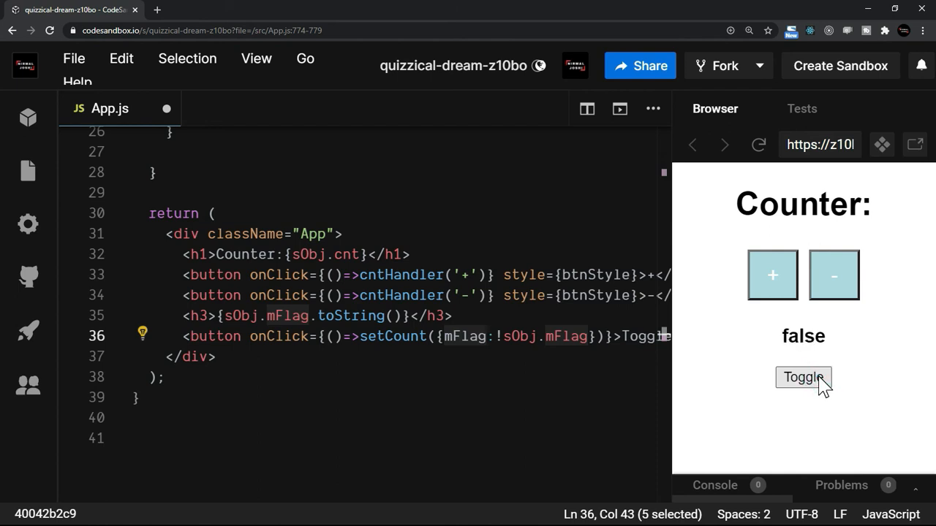
left_click(802, 377)
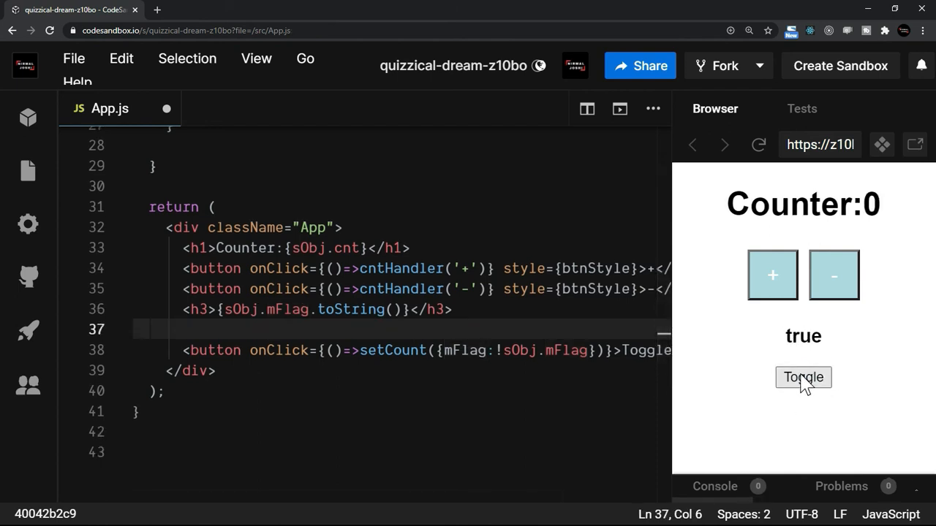
left_click(803, 377)
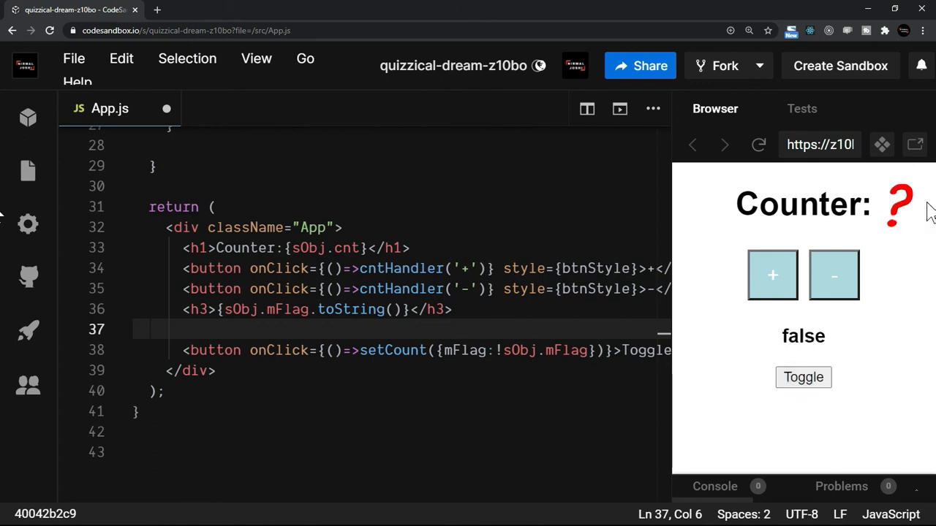
mouse_move(878, 219)
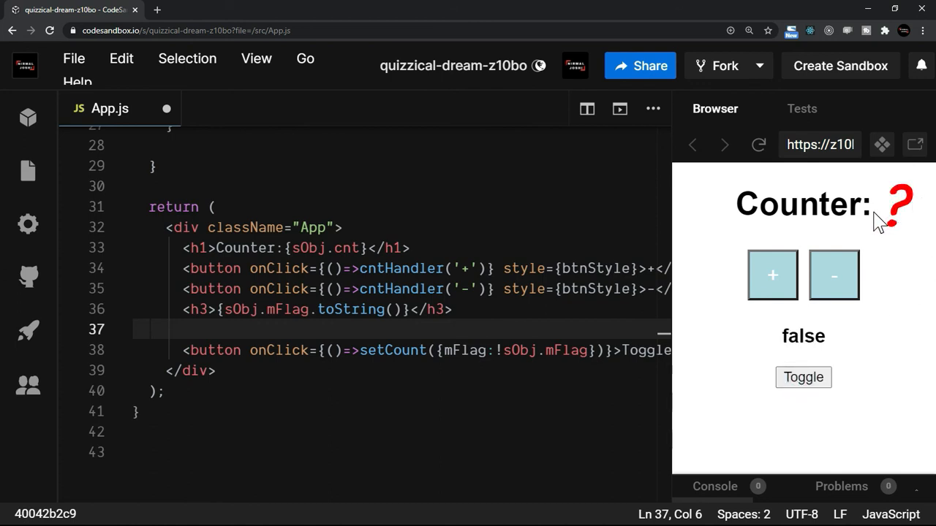
mouse_move(794, 311)
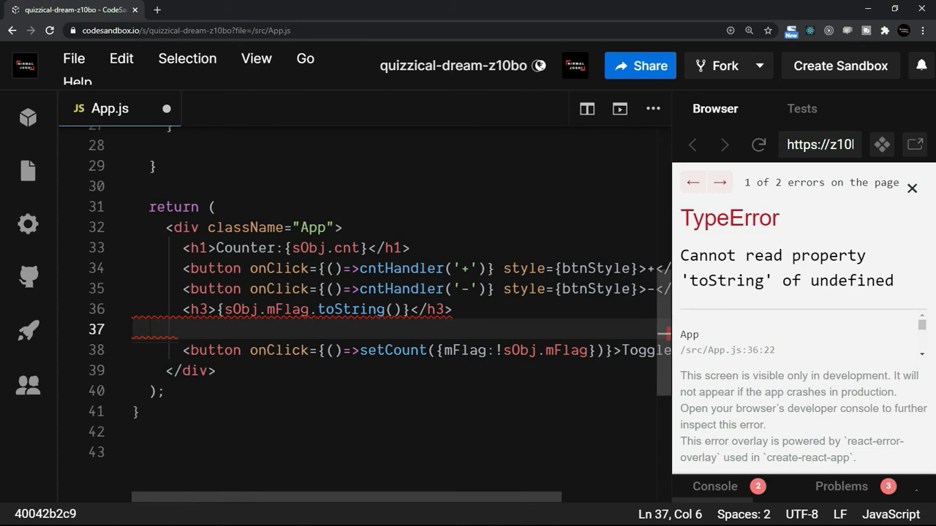
mouse_move(758, 144)
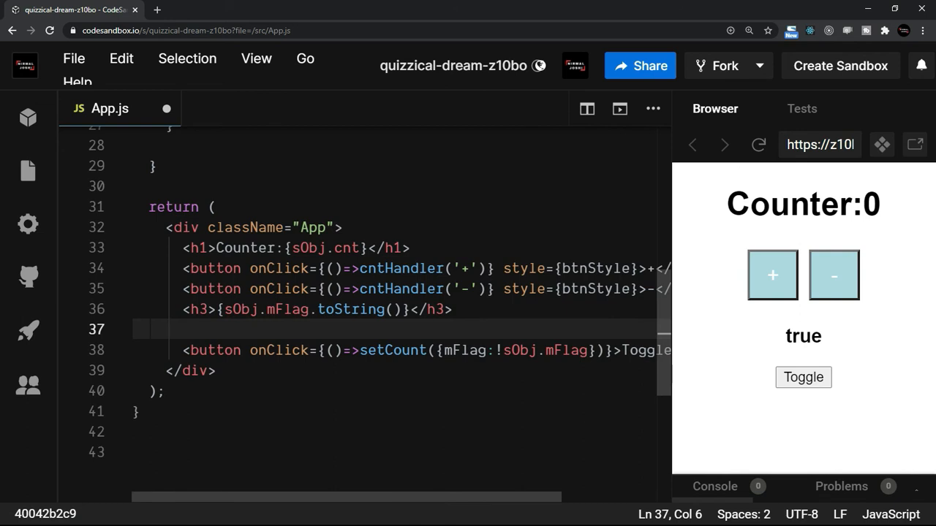
mouse_move(819, 380)
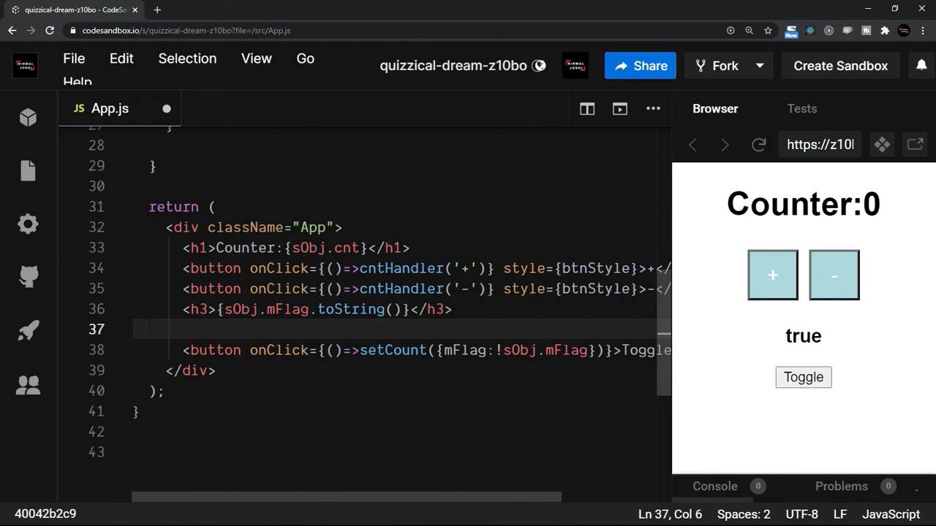
Render <h3>{JSON.stringify(sObj)}</h3> and toggle to reveal only {"mFlag":false} remains
type("JSON.stringify(sObj)}</h3>")
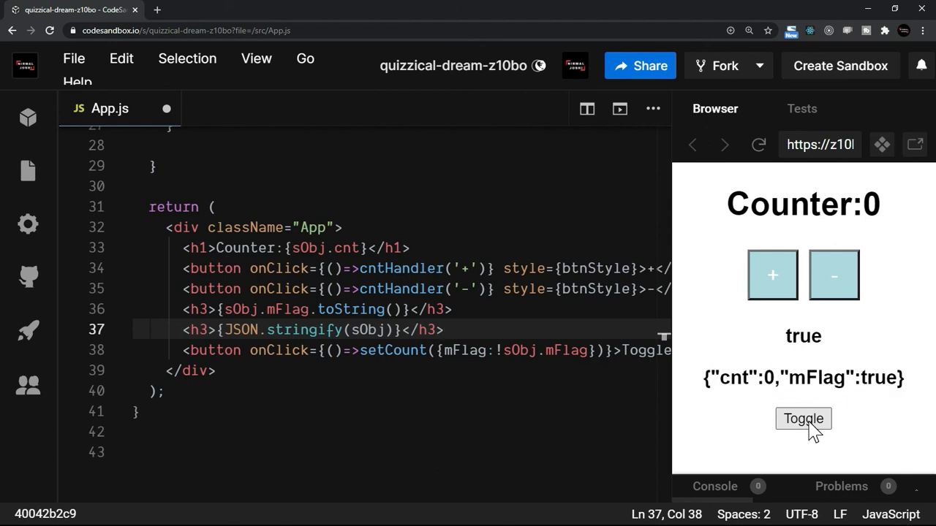
left_click(803, 419)
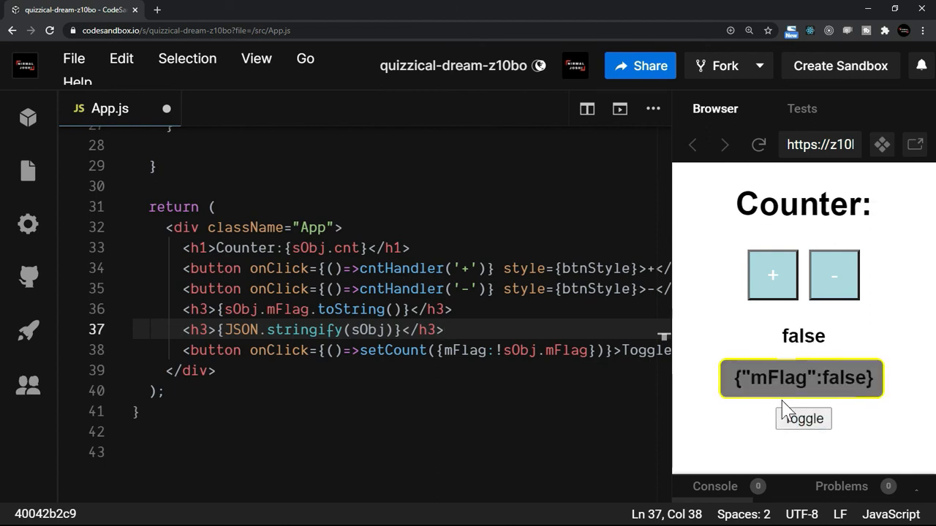
mouse_move(797, 398)
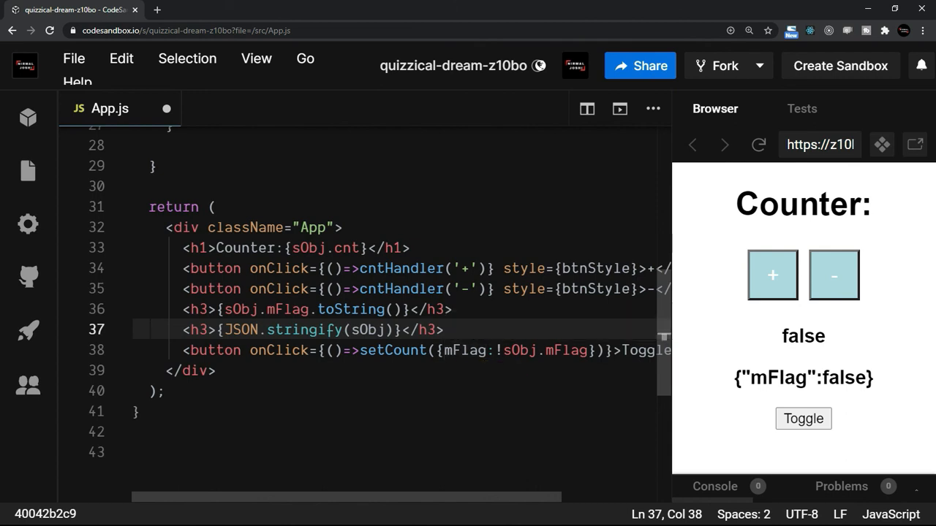
Spread ...sObj before mFlag in the Toggle setter and verify the preview shows {"cnt":0,"mFlag":false}
left_click(442, 350)
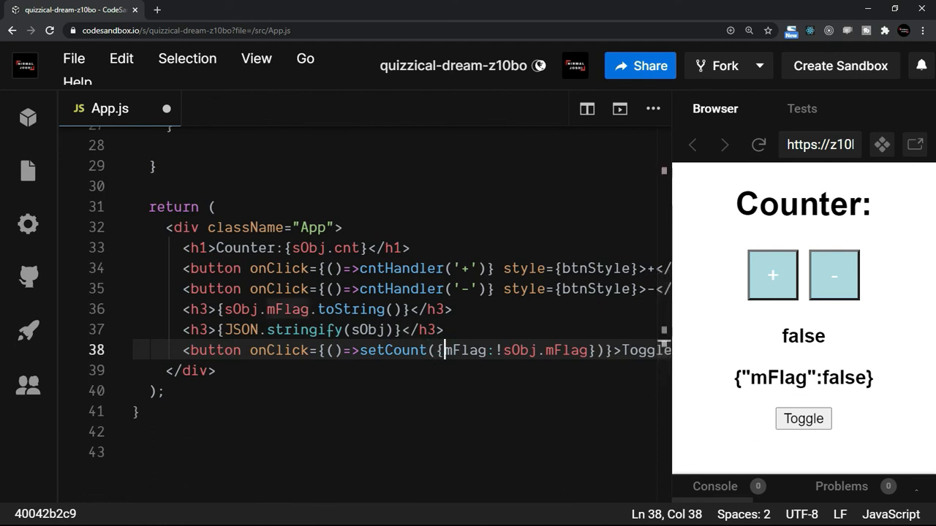
type("...sObj,")
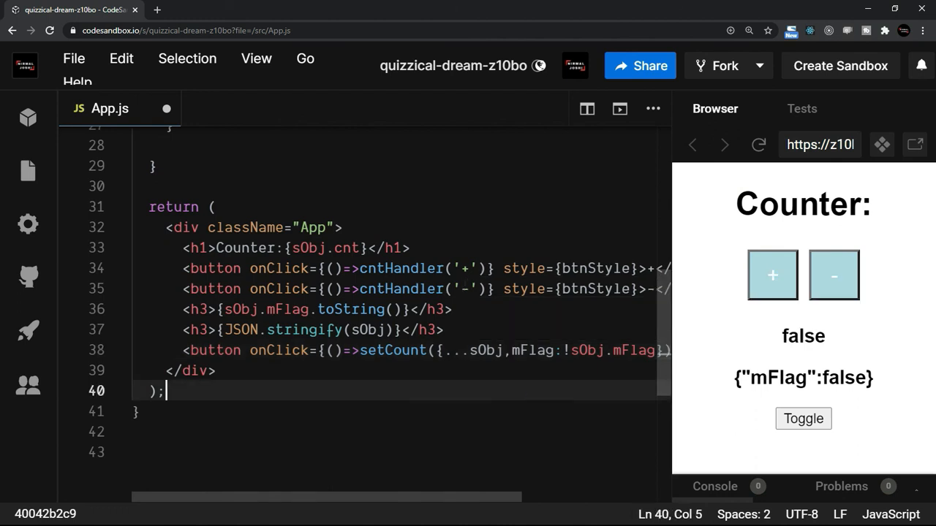
mouse_move(530, 350)
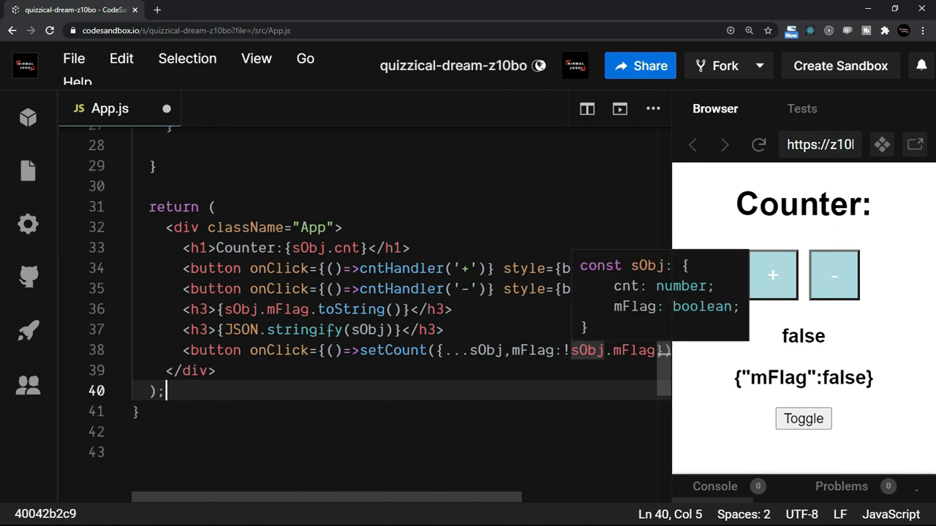
mouse_move(768, 146)
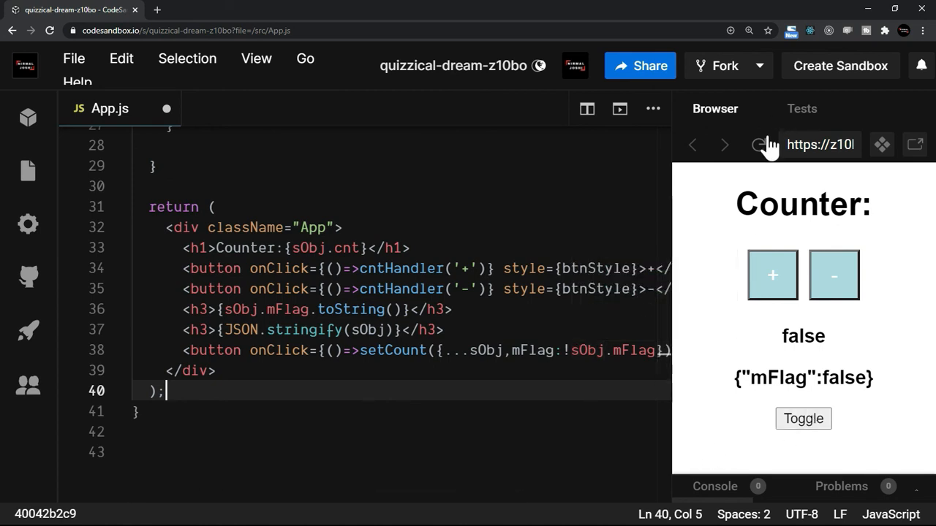
left_click(803, 418)
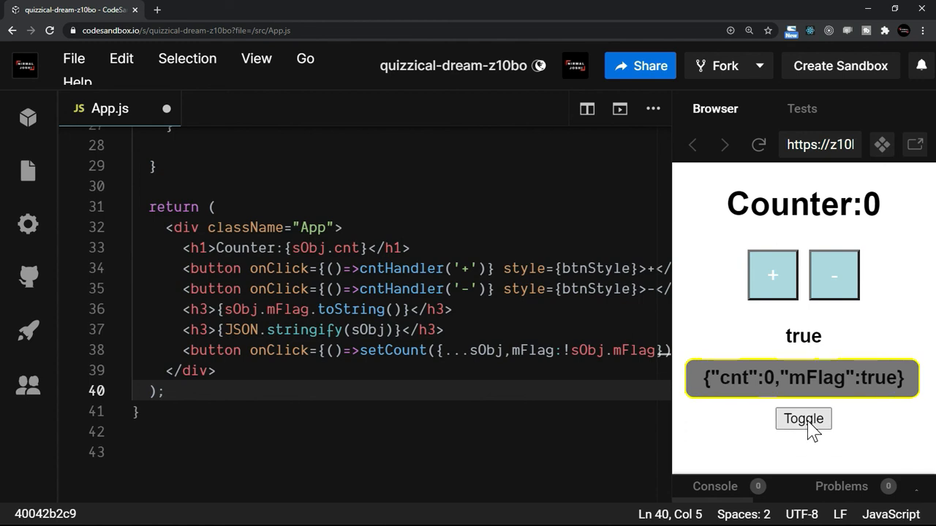
left_click(803, 419)
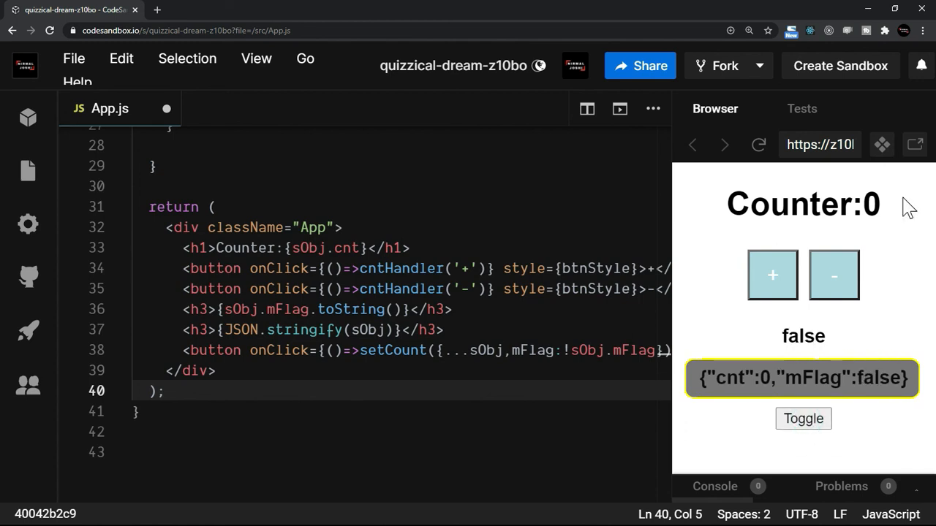
mouse_move(898, 258)
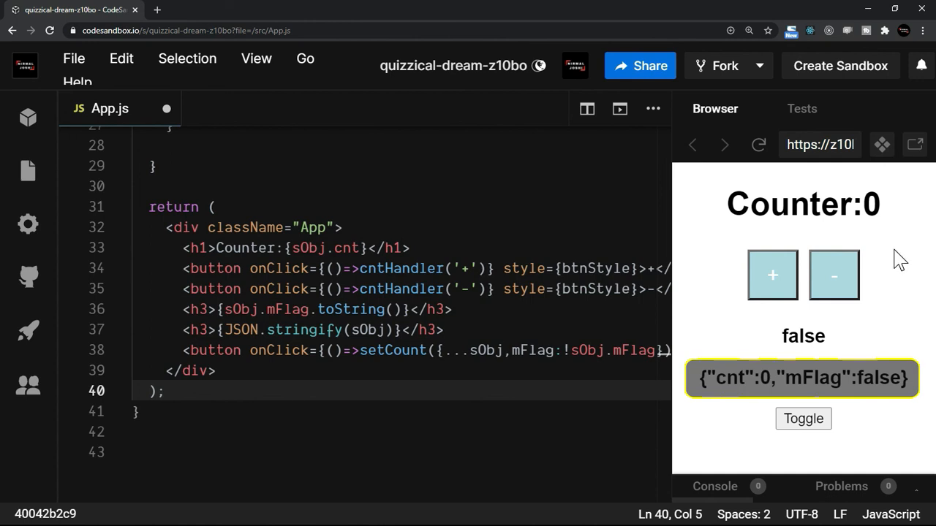
mouse_move(777, 298)
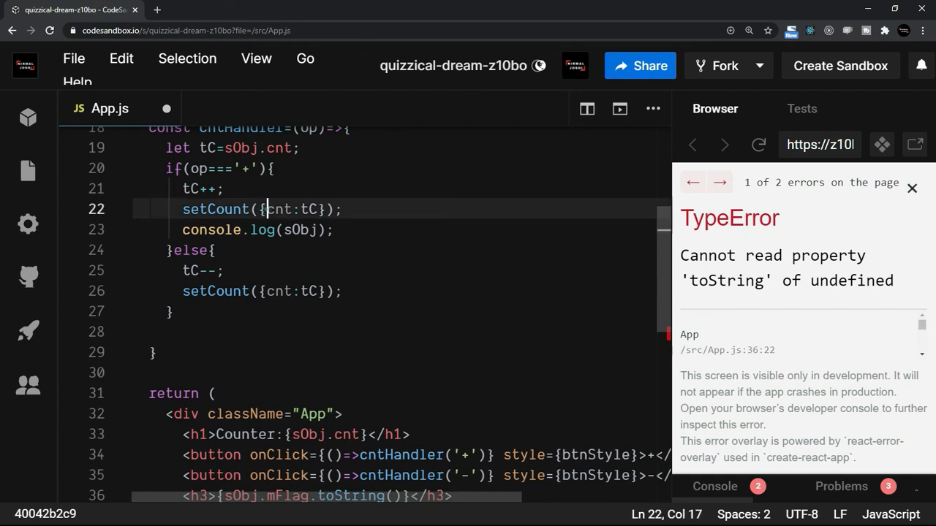
Rewrite both cntHandler setters as setCount({...sObj, cnt: tC}) so mFlag is preserved
type(",")
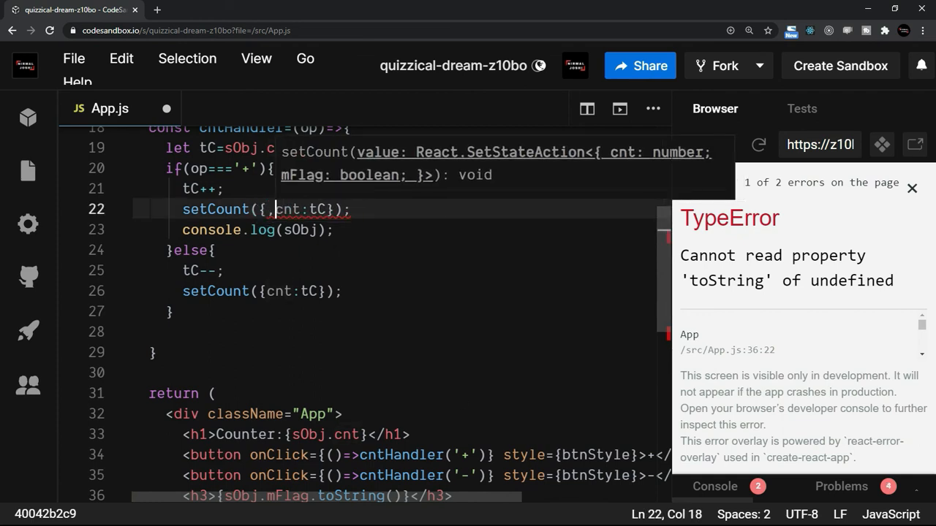
type("...")
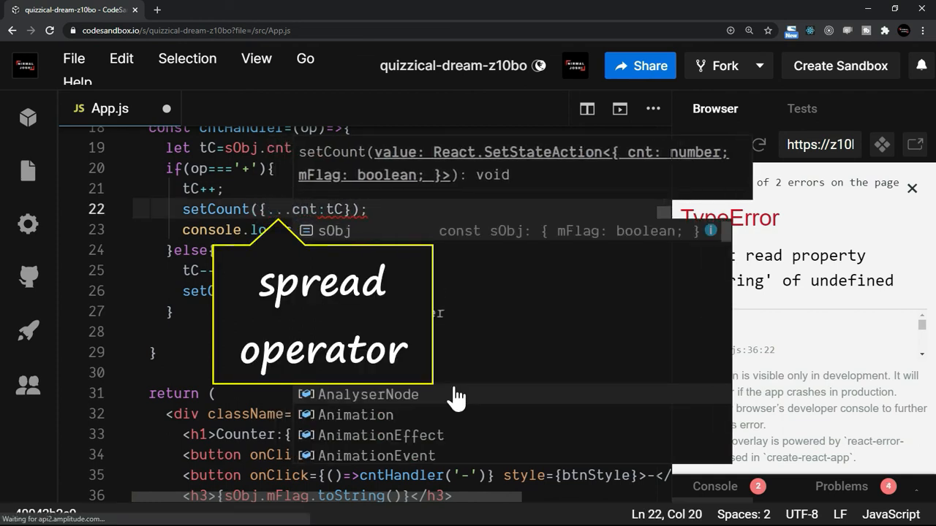
type("sObj,")
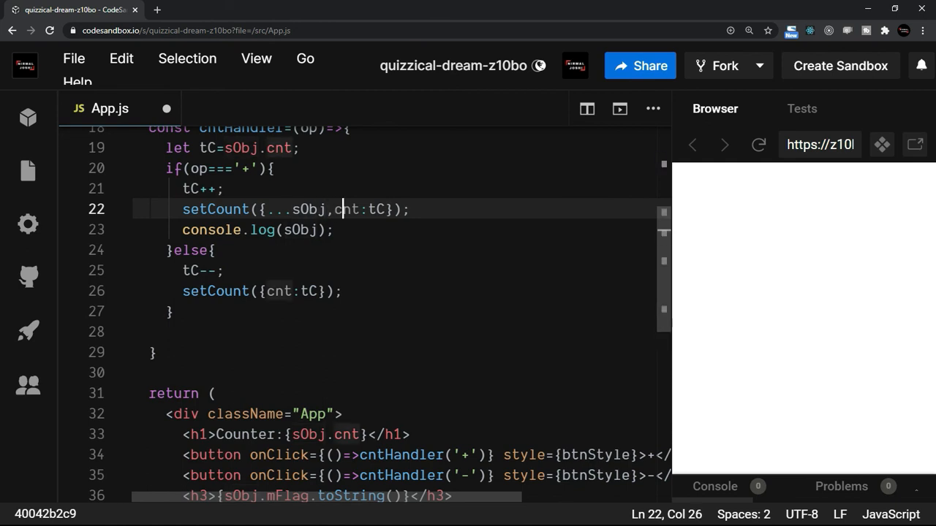
left_click(298, 230)
type("...sObj,")
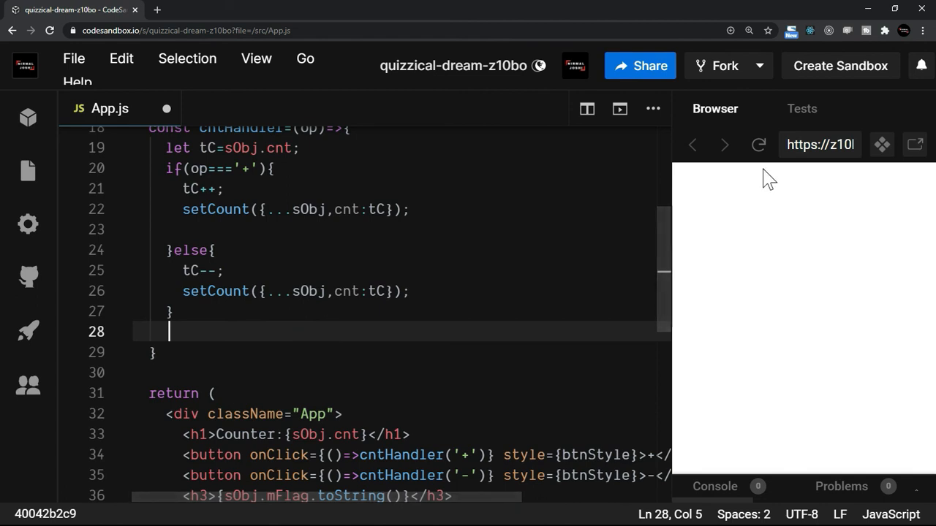
Reload the preview and verify +, - and Toggle keep cnt and mFlag together
left_click(758, 144)
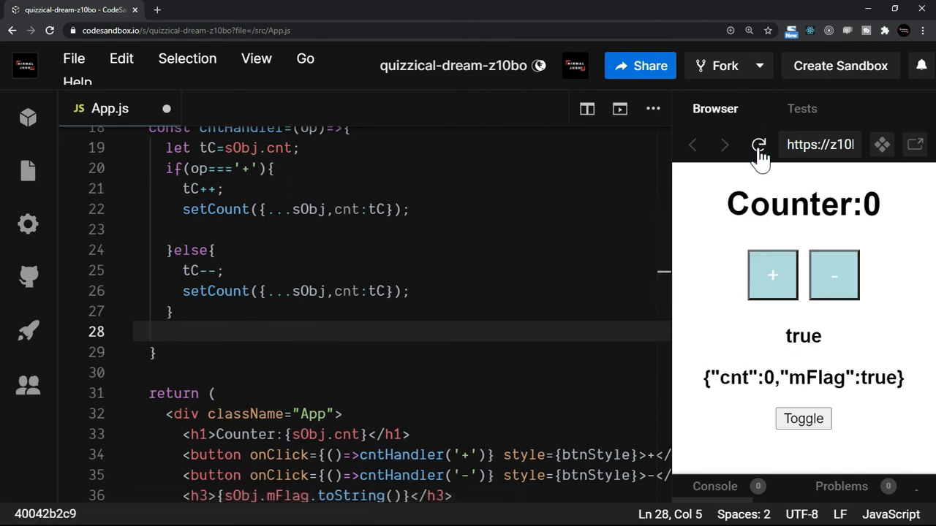
left_click(772, 275)
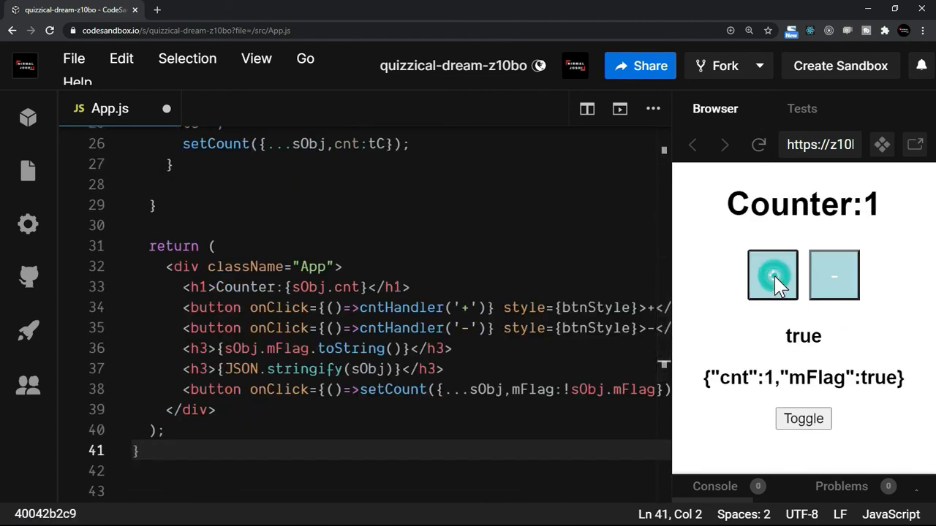
left_click(833, 275)
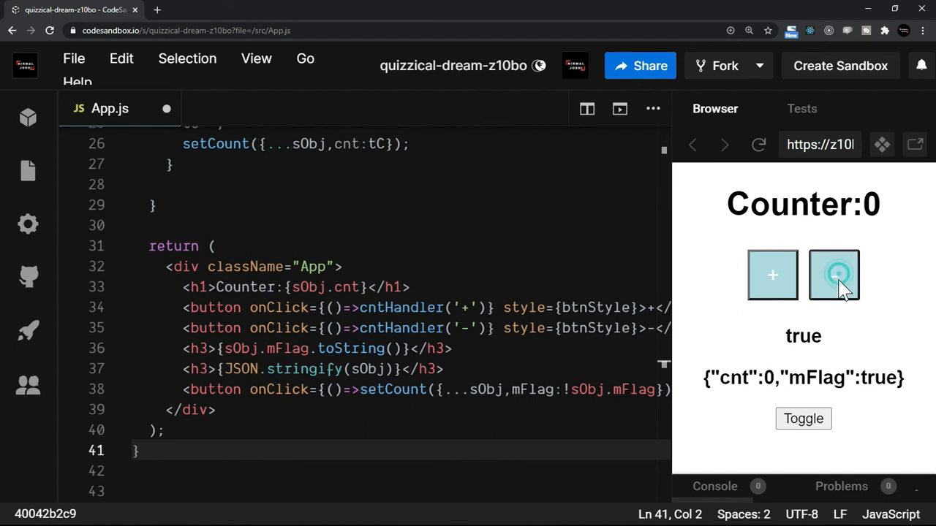
left_click(803, 419)
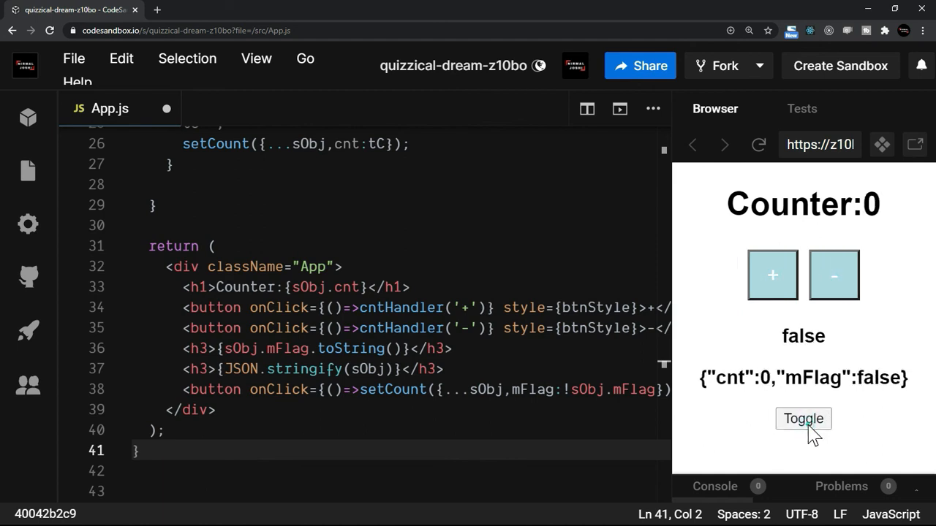
left_click(803, 419)
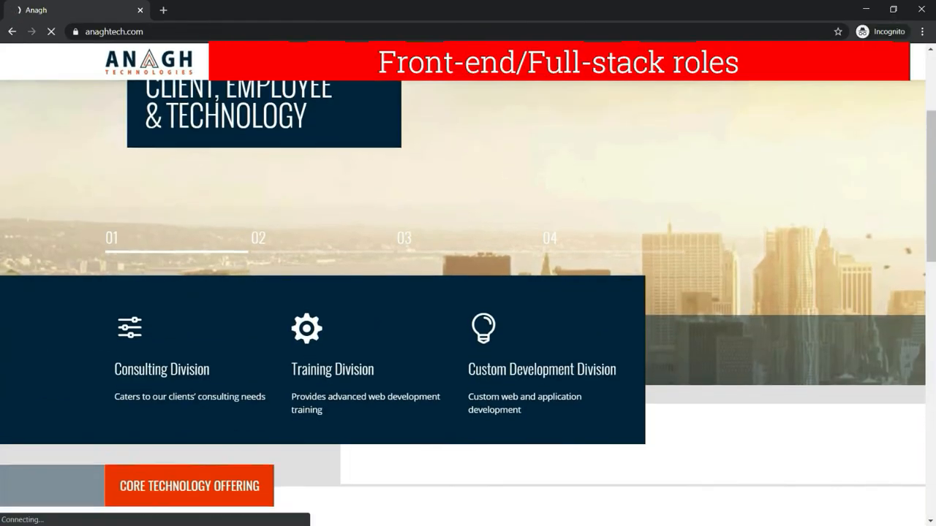
Scroll through the Anagh Technologies home, Careers and Training pages to the program details
scroll("down", 3)
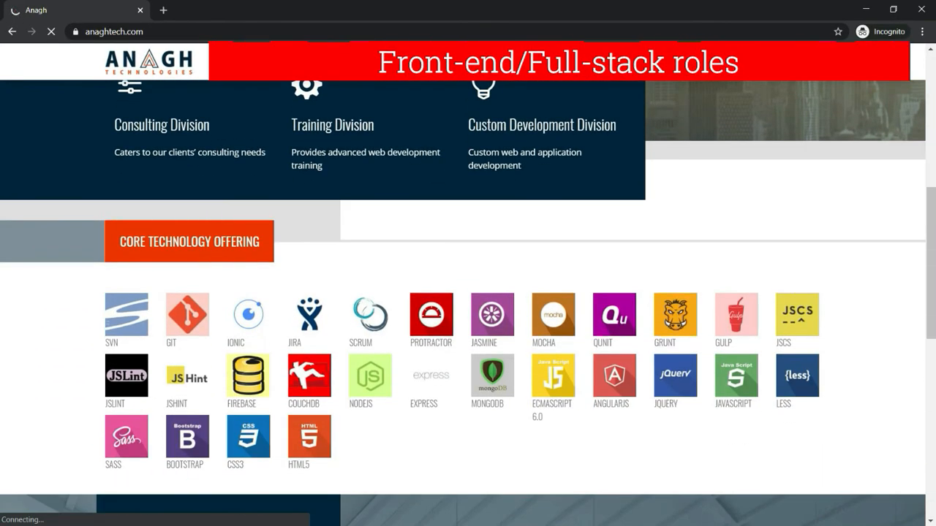
mouse_move(884, 348)
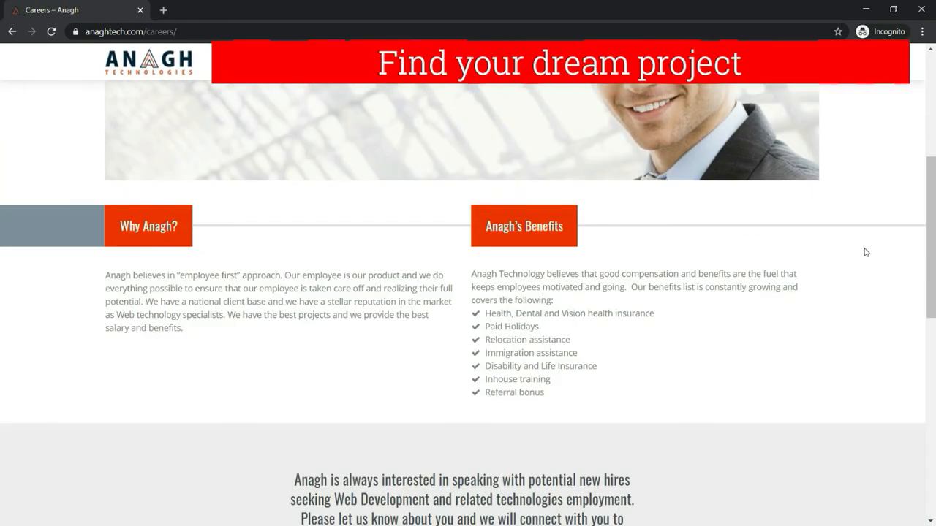
scroll("down", 3)
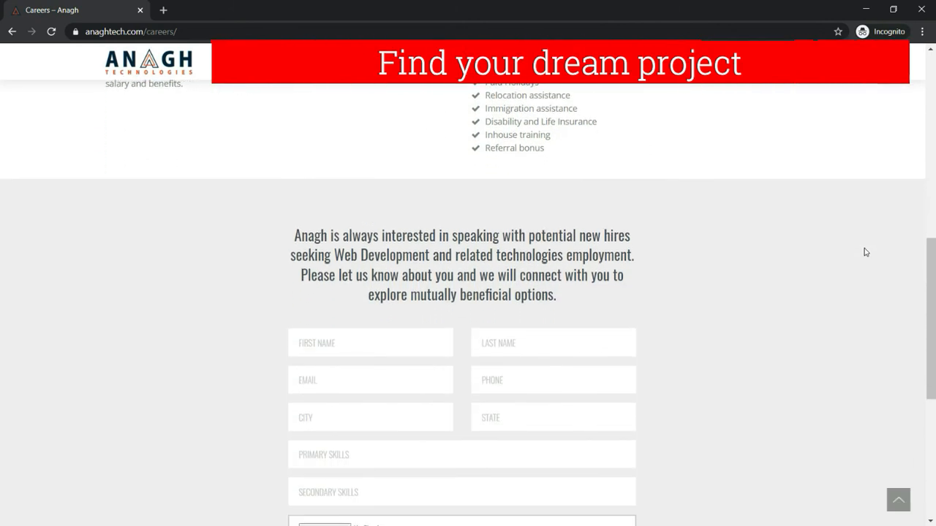
scroll("down", 3)
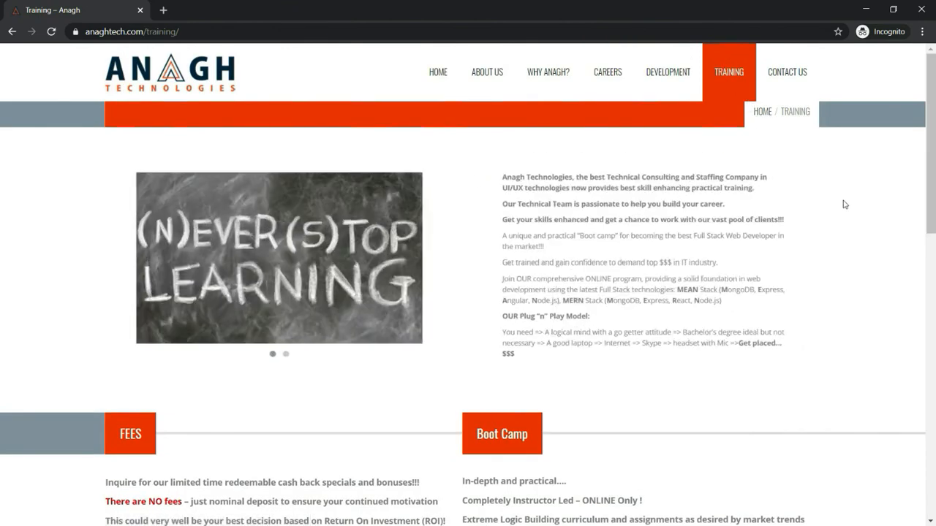
scroll("down", 3)
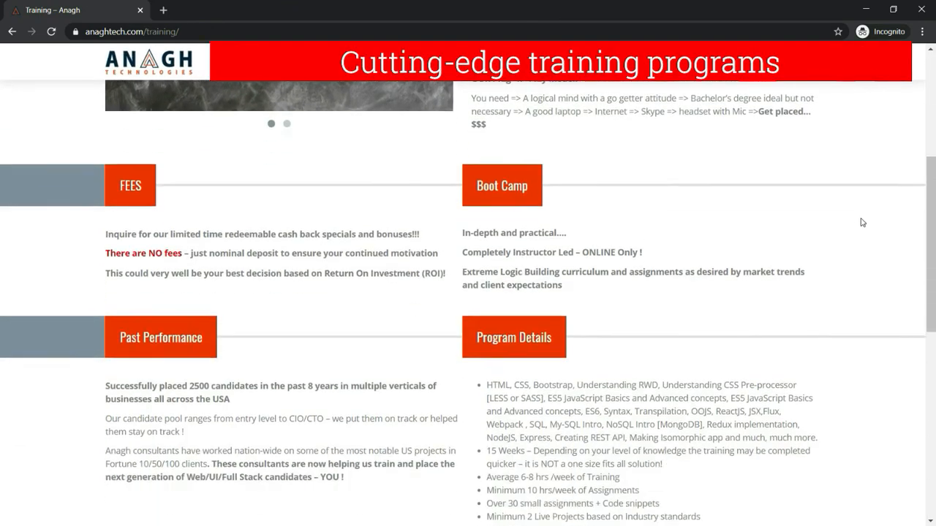
scroll("down", 3)
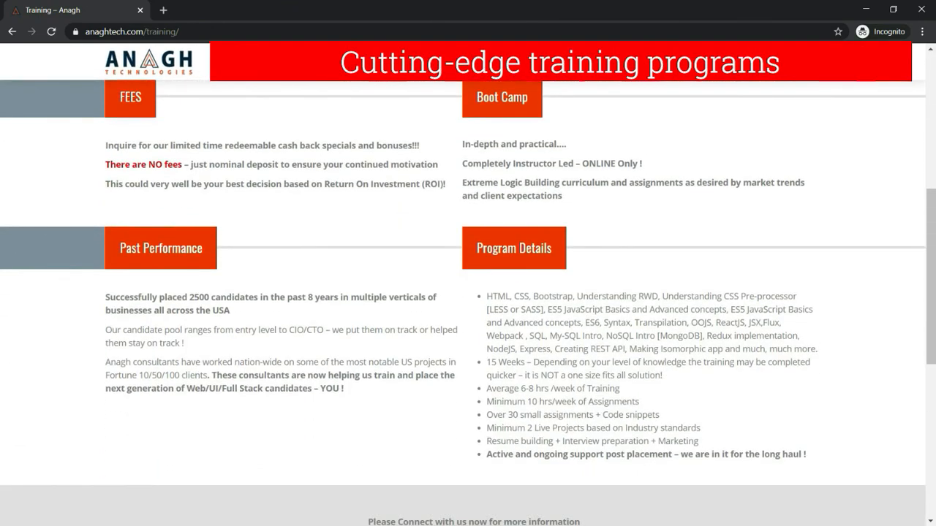